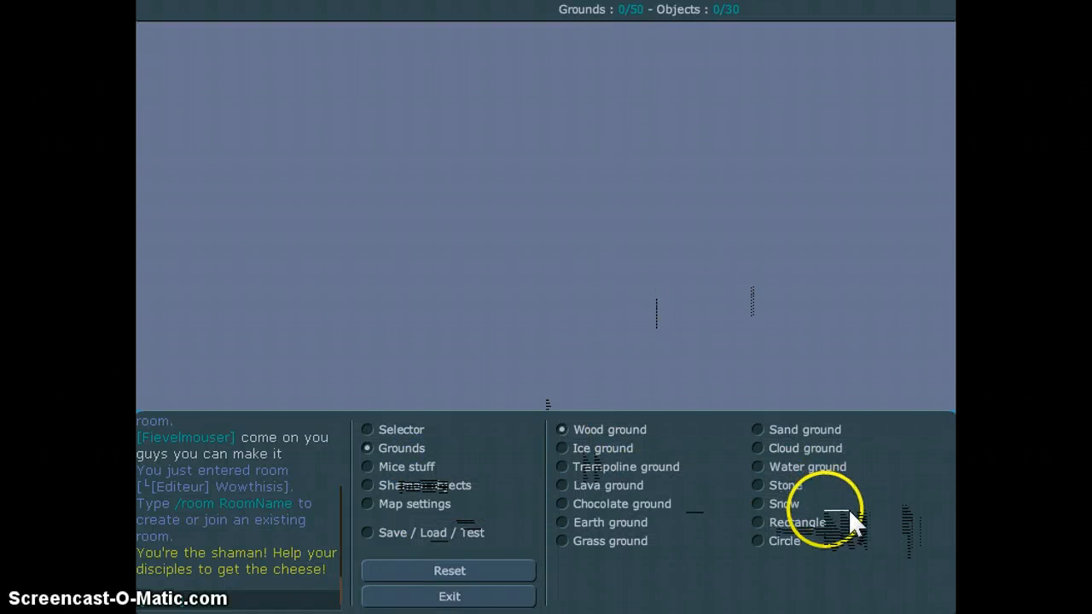
# Browse the sand and water ground types, then leave and reopen the map editor.
pyautogui.click(757, 467)
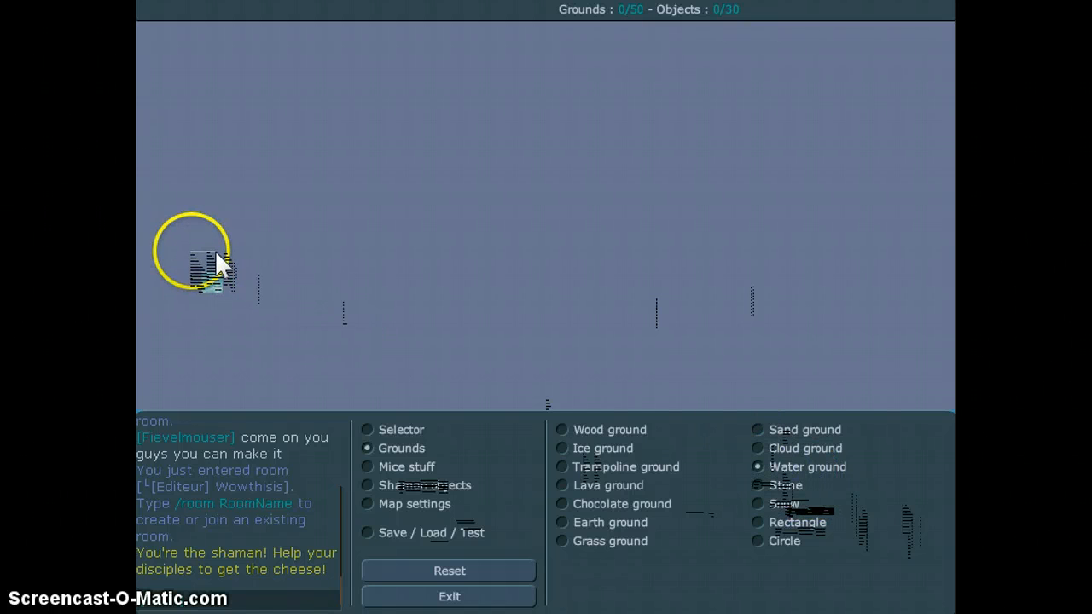
pyautogui.click(758, 430)
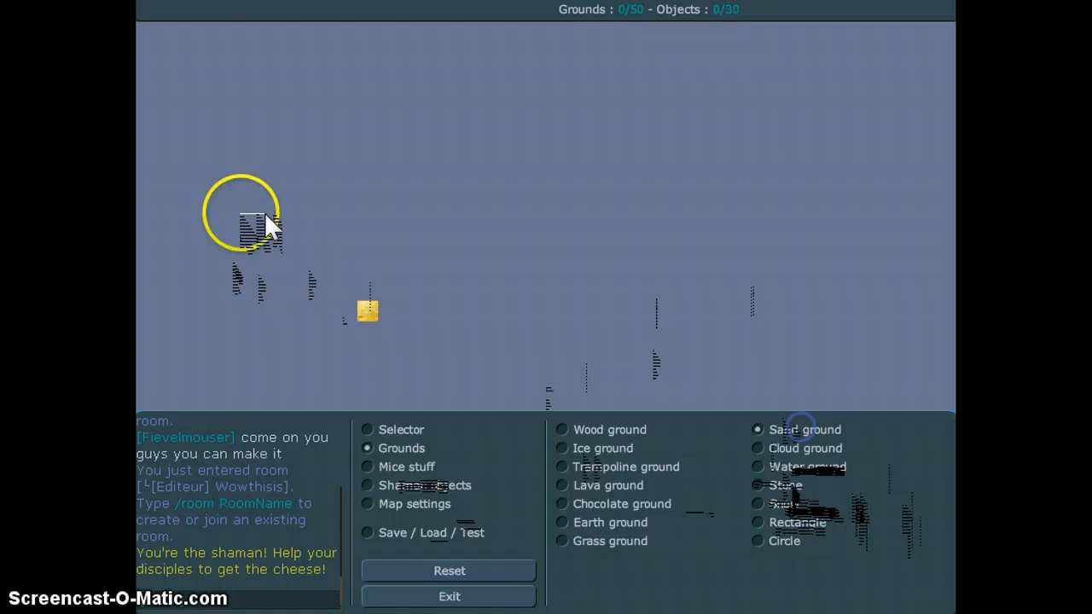
pyautogui.click(369, 430)
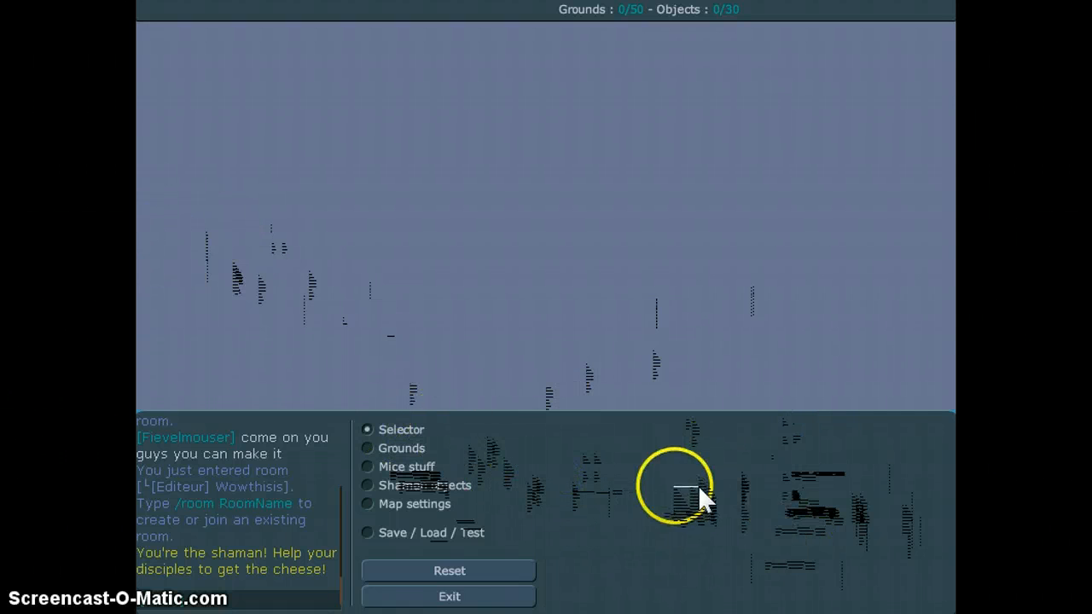
pyautogui.moveTo(546, 594)
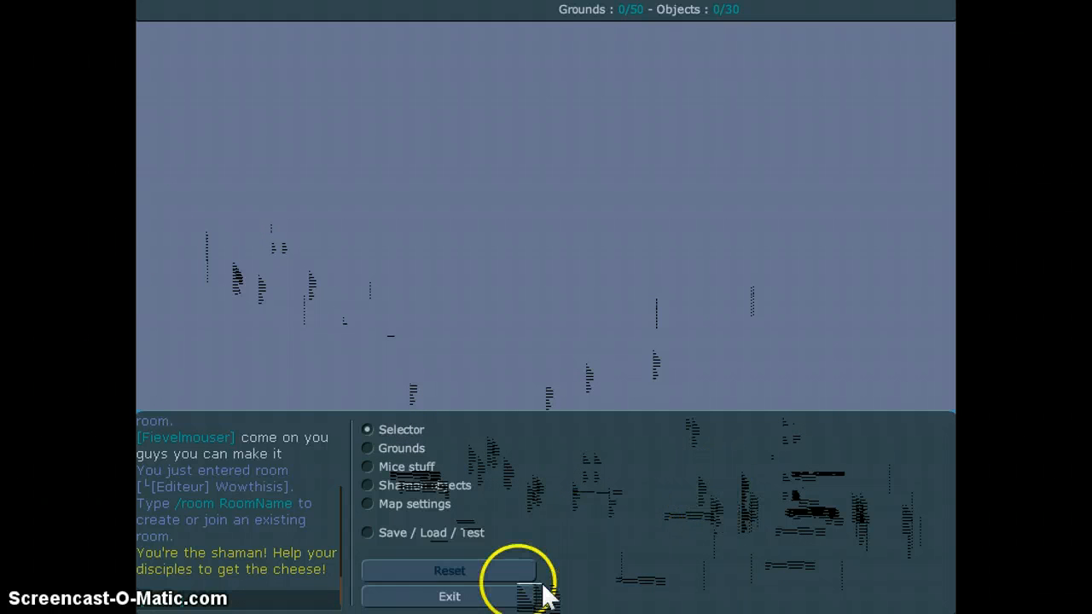
pyautogui.click(450, 597)
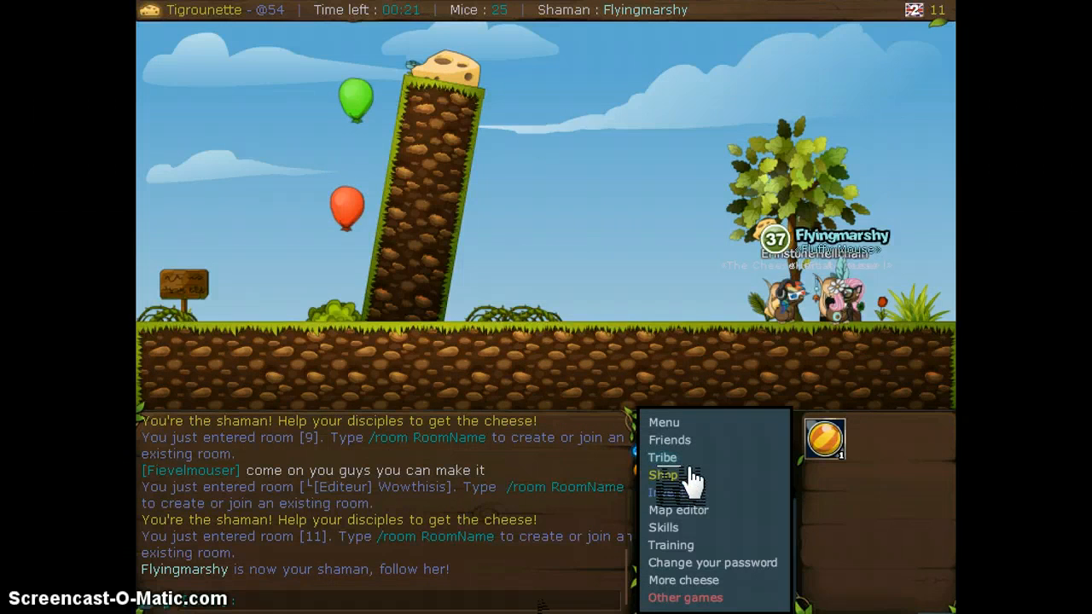
pyautogui.click(662, 474)
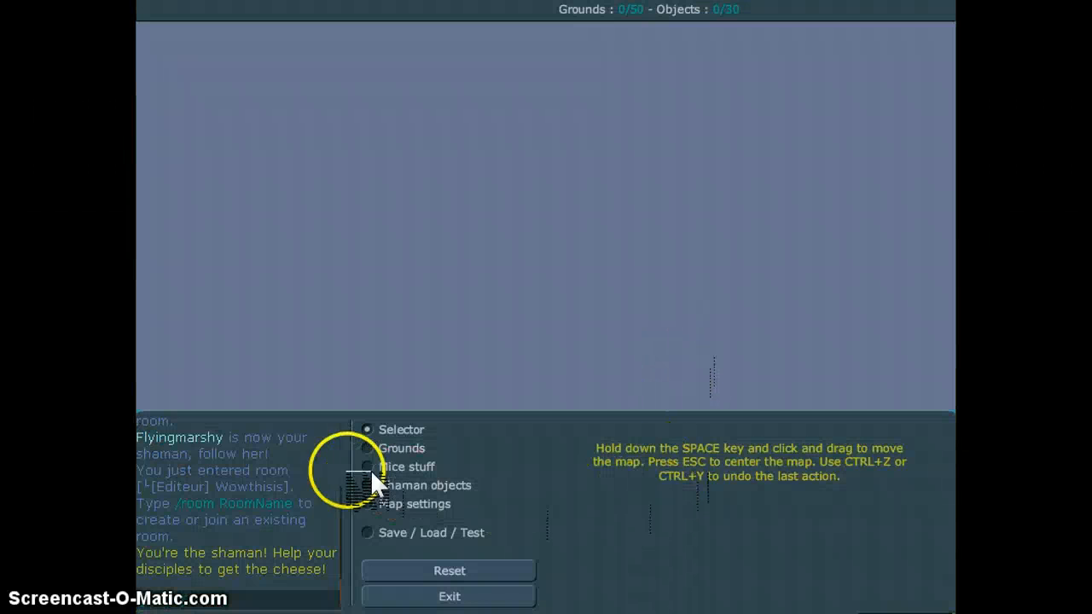
pyautogui.moveTo(691, 447)
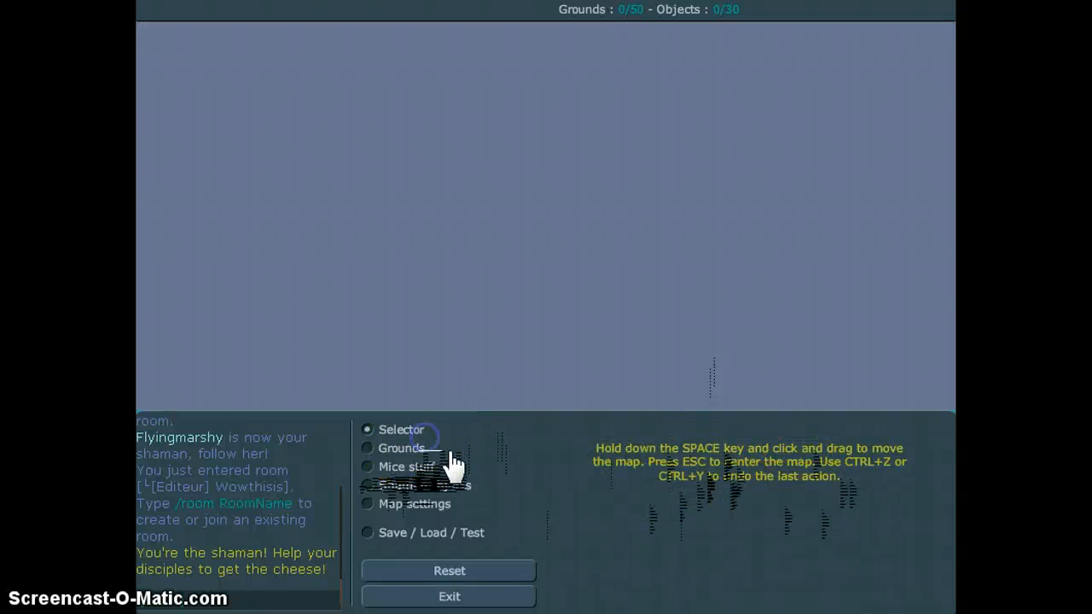
# Place a sand ground on the left and stretch a water block across the right half.
pyautogui.click(369, 447)
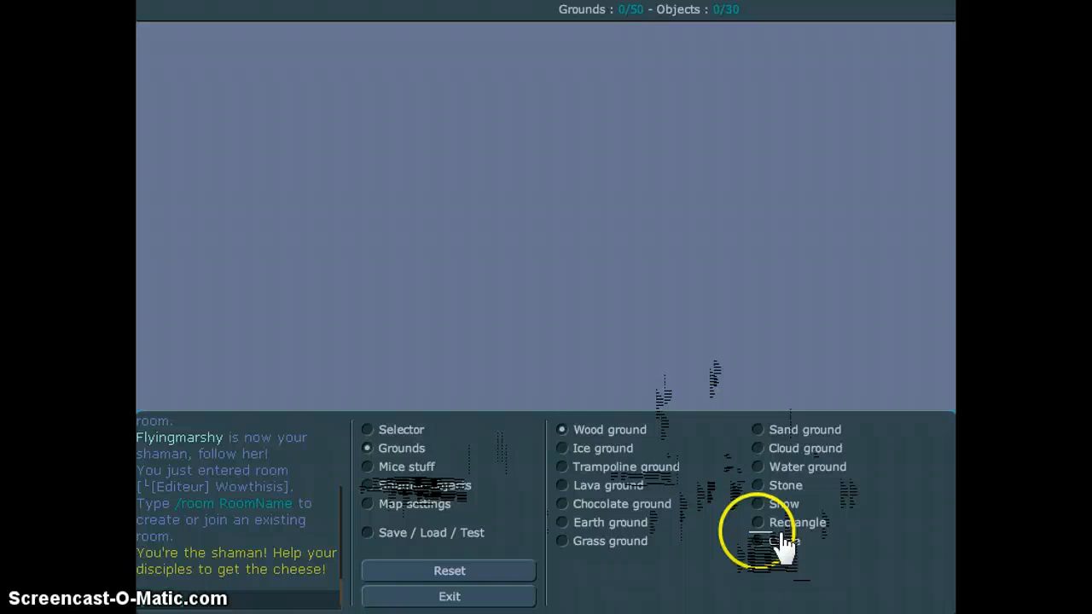
pyautogui.click(757, 430)
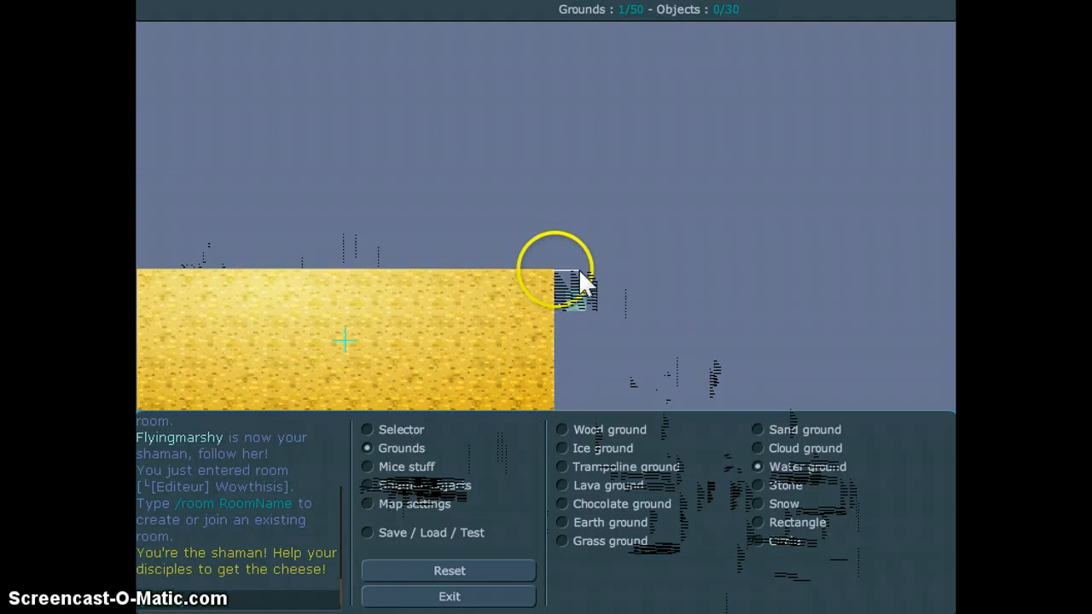
pyautogui.moveTo(554, 287); pyautogui.dragTo(954, 408)
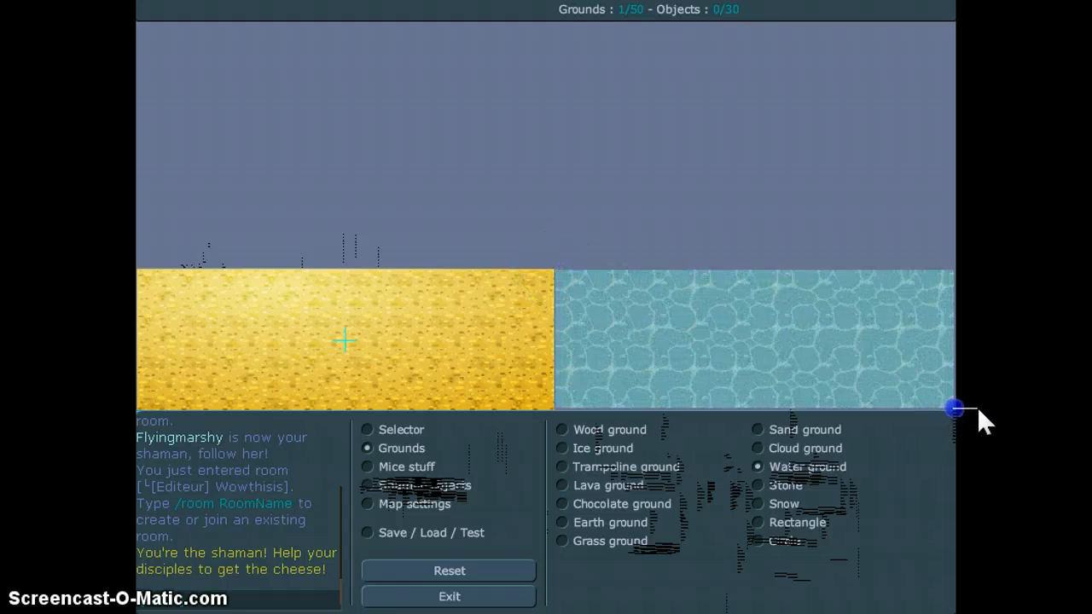
pyautogui.click(754, 339)
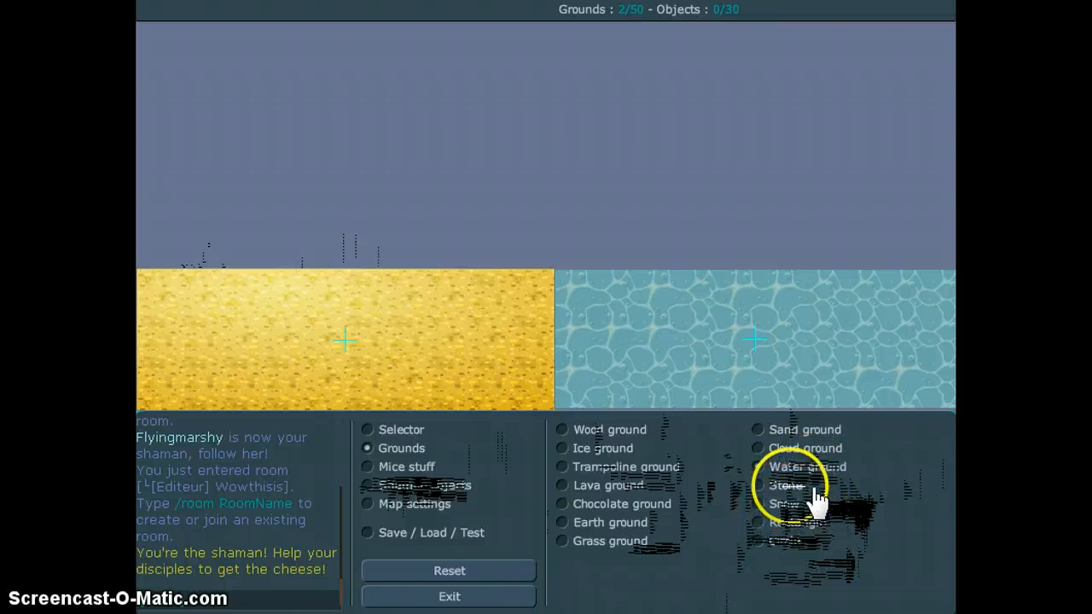
# Lay a thin stone strip along the top of the water, then bring up the map settings.
pyautogui.click(757, 484)
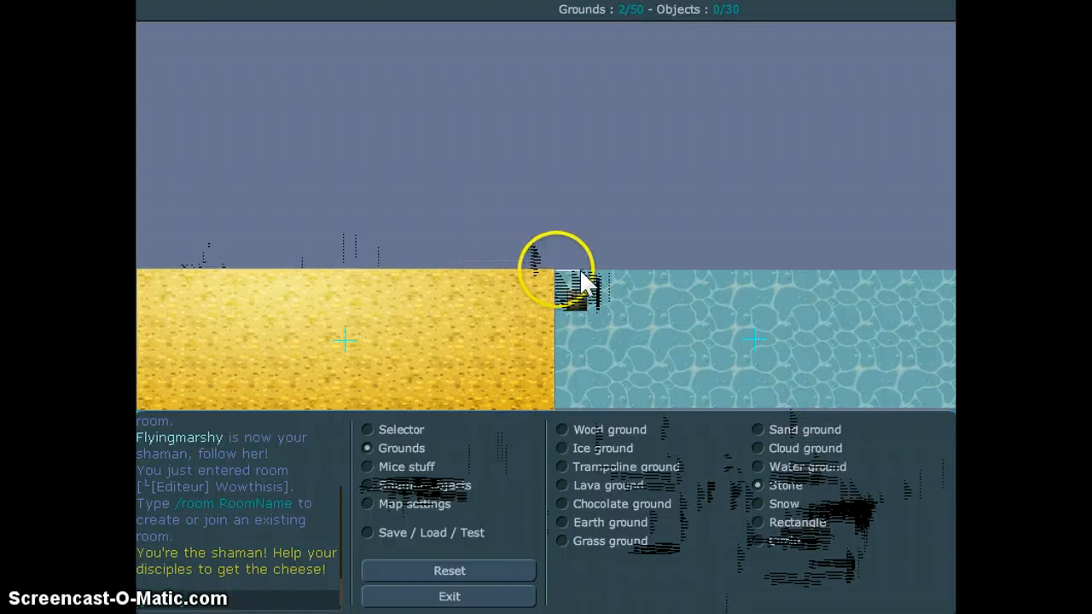
pyautogui.moveTo(563, 273); pyautogui.dragTo(935, 273)
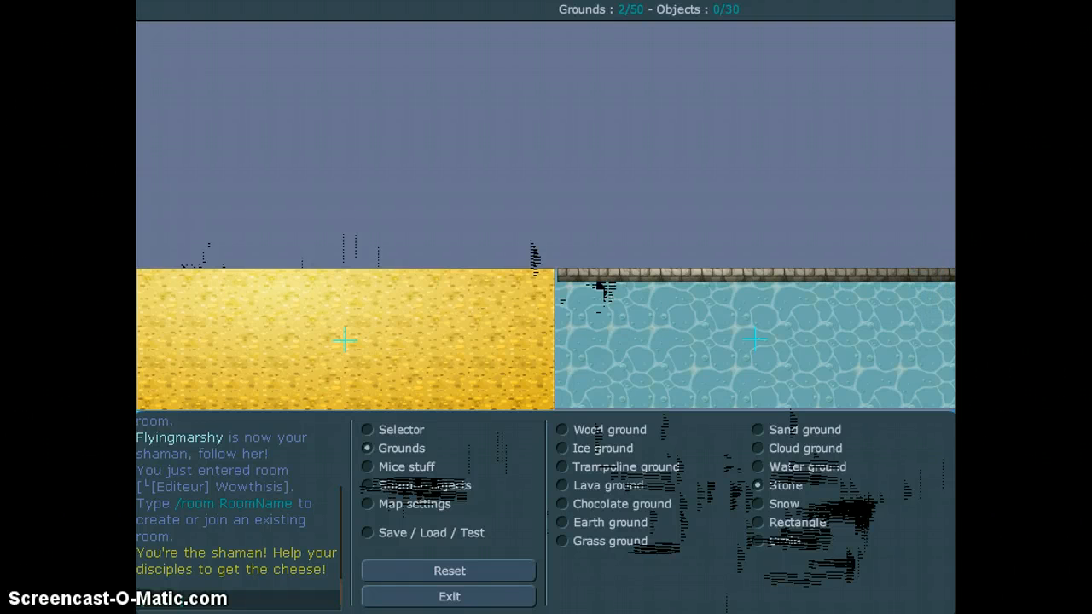
pyautogui.click(938, 273)
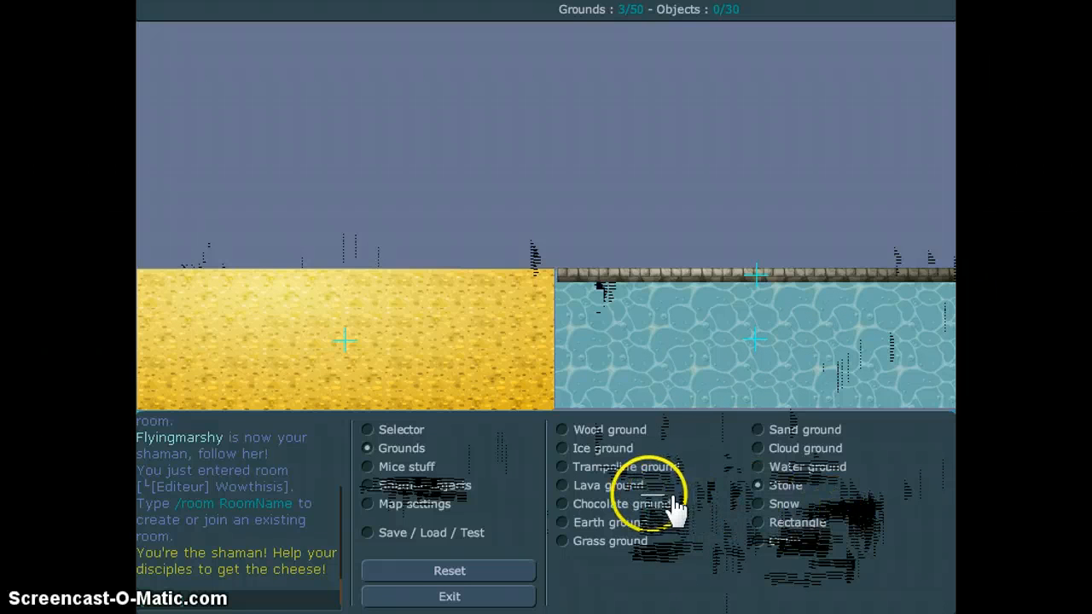
pyautogui.moveTo(720, 546)
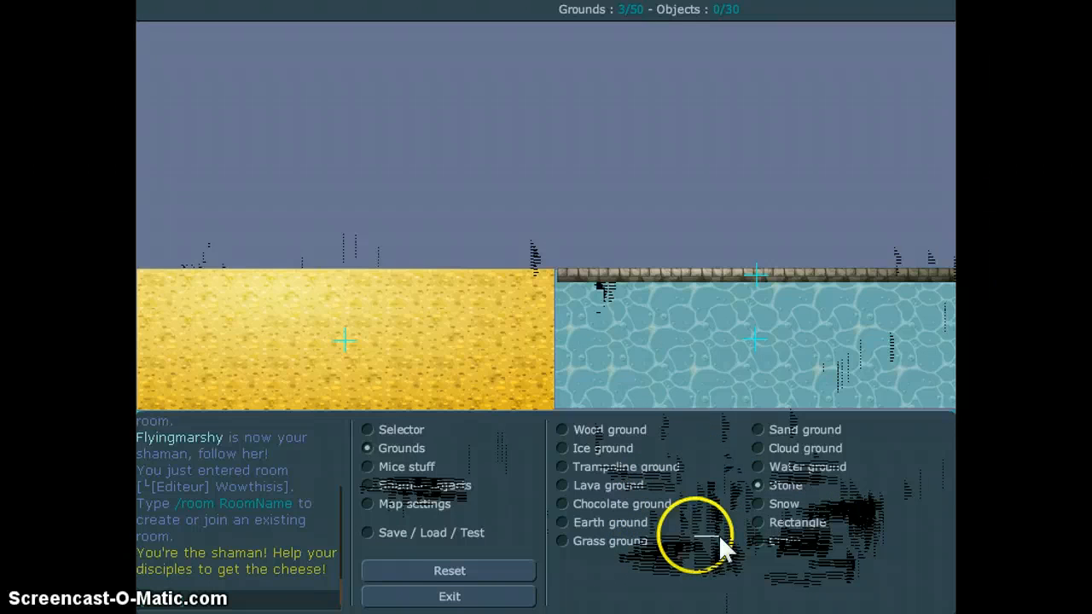
pyautogui.moveTo(700, 465)
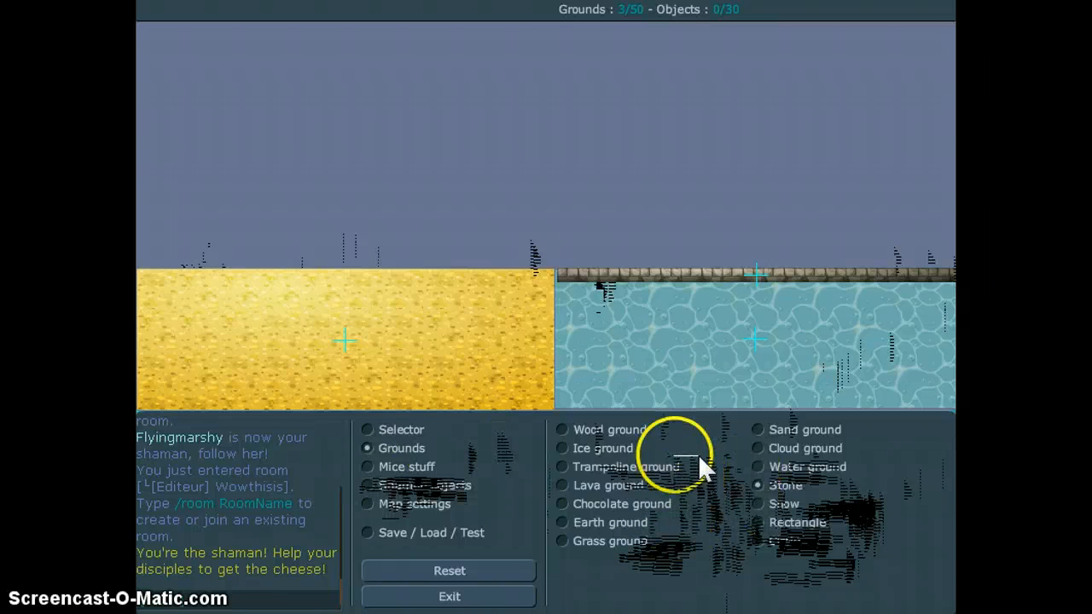
pyautogui.moveTo(691, 487)
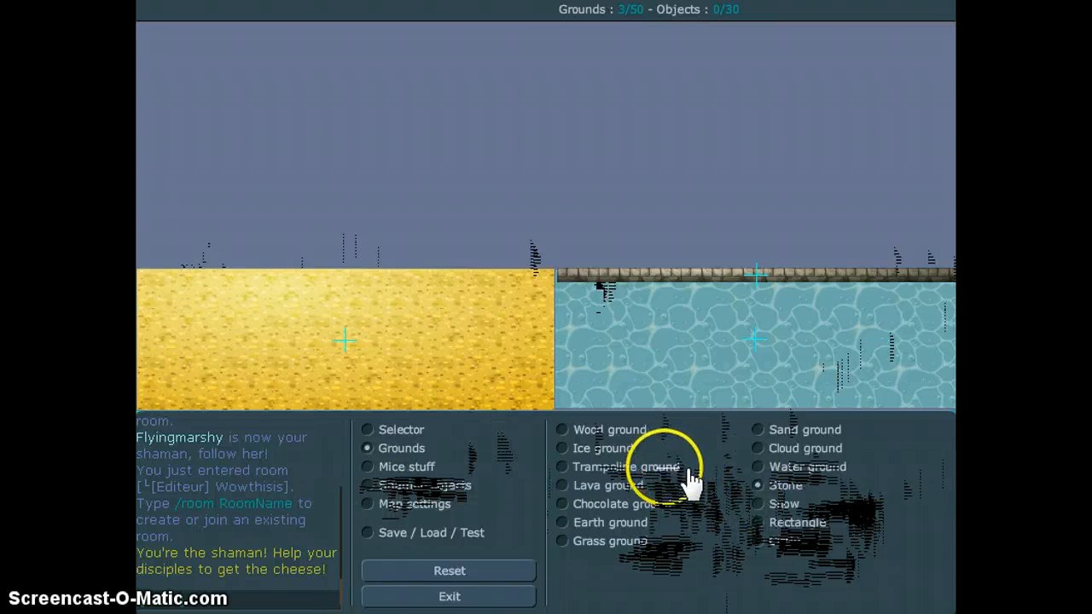
pyautogui.click(367, 484)
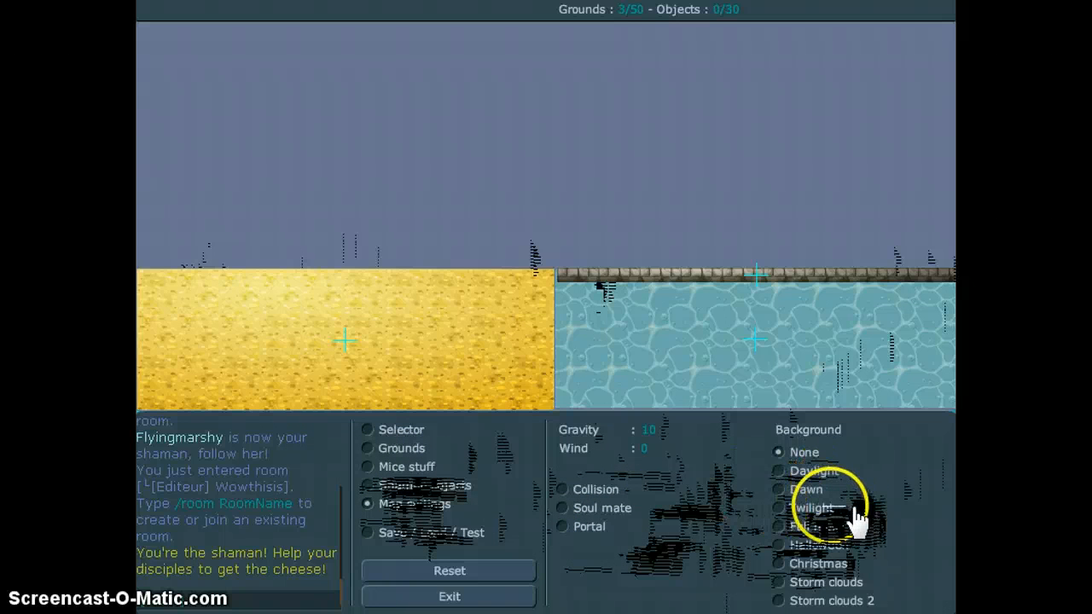
# Set the map background to the Daylight sky with clouds.
pyautogui.click(779, 471)
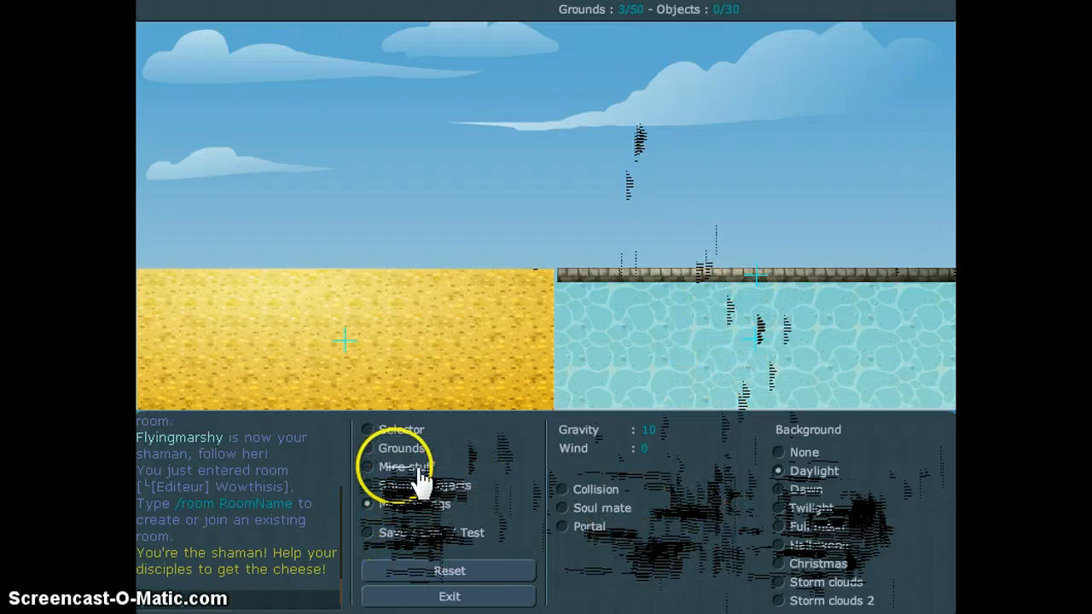
# Place palm trees, parasols and sandcastles from Mice stuff onto the sand and walkway.
pyautogui.click(367, 467)
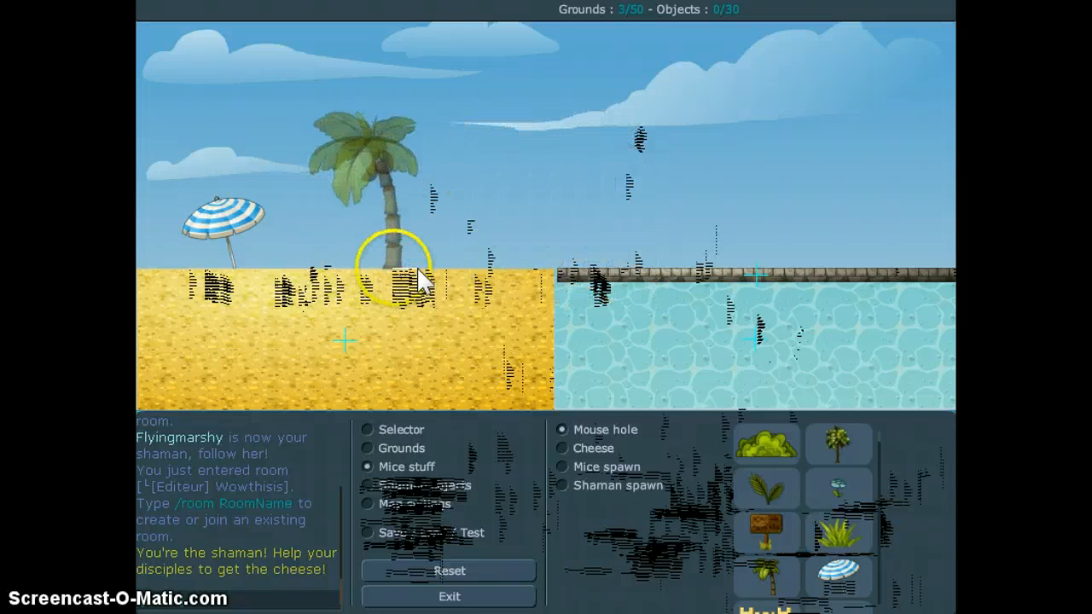
pyautogui.moveTo(406, 264); pyautogui.dragTo(321, 265)
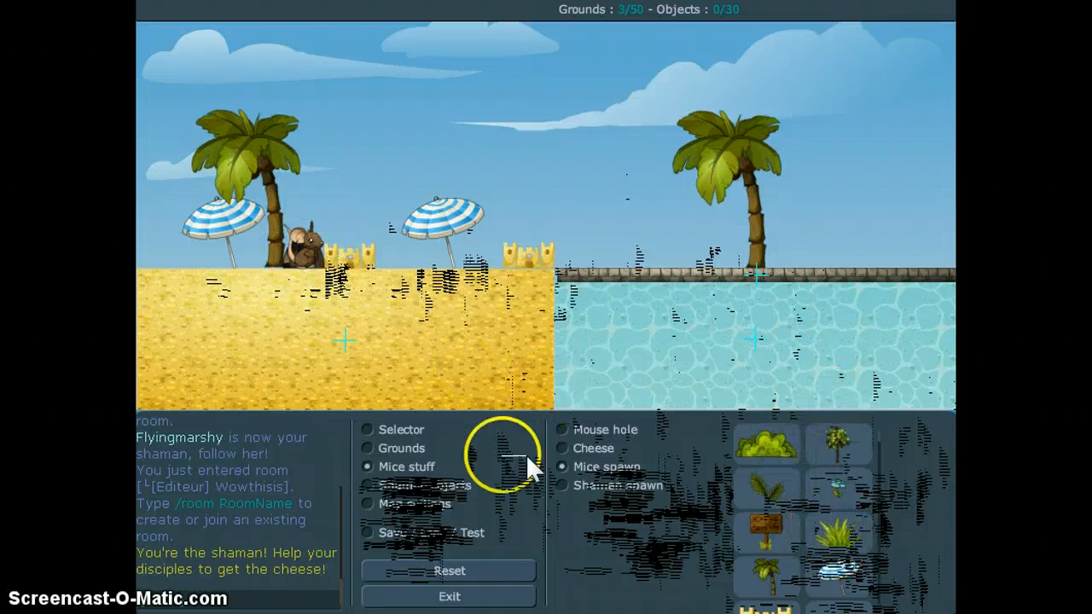
pyautogui.click(559, 484)
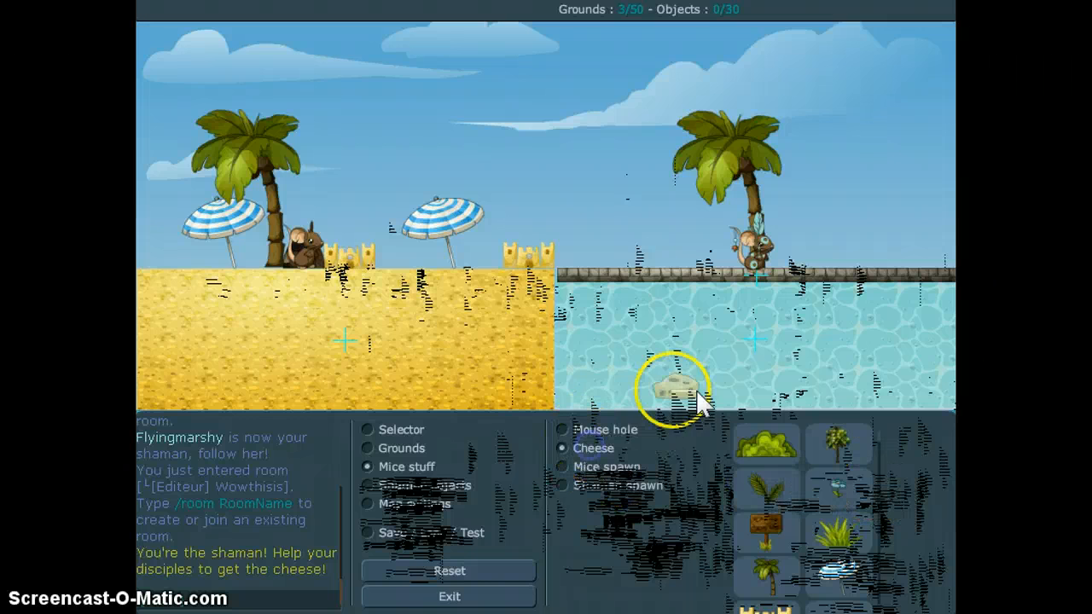
# Drag the cheese down into the water pool, then place the mouse hole on the sand.
pyautogui.moveTo(674, 393); pyautogui.dragTo(754, 344)
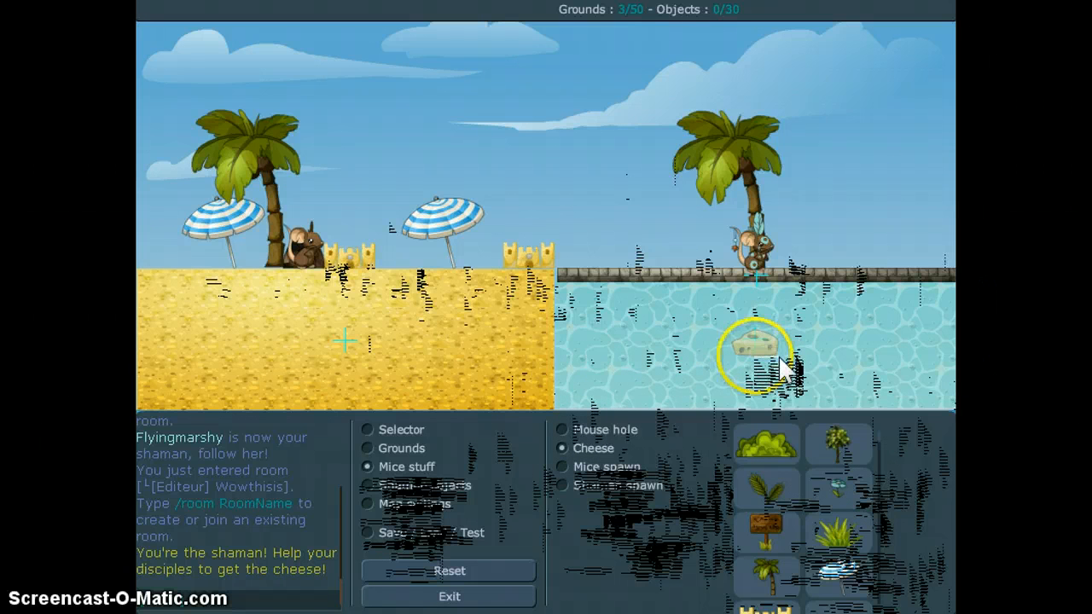
pyautogui.moveTo(747, 344); pyautogui.dragTo(751, 384)
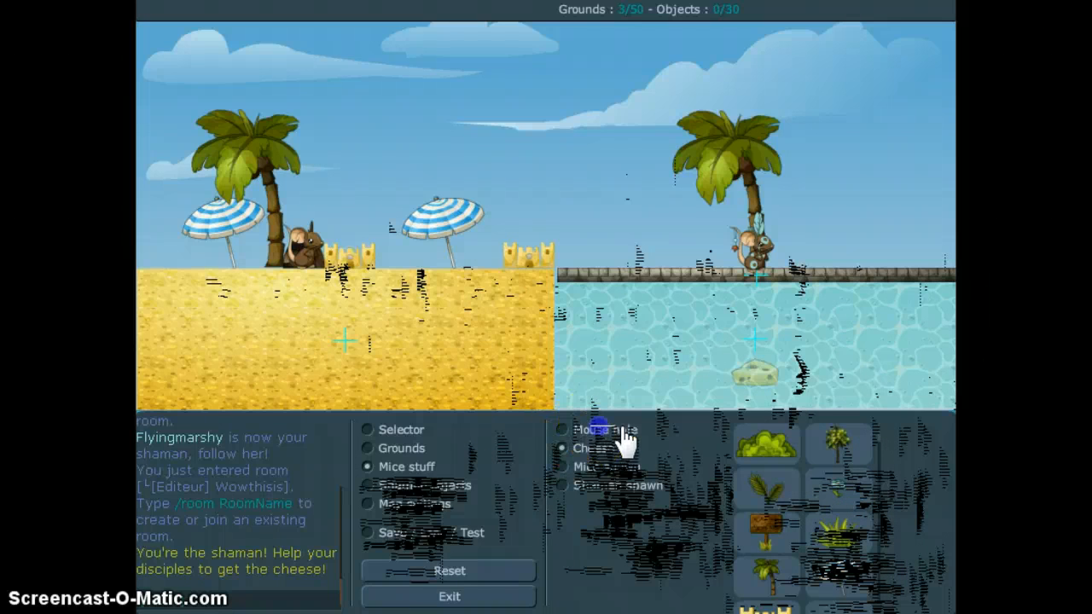
pyautogui.click(562, 430)
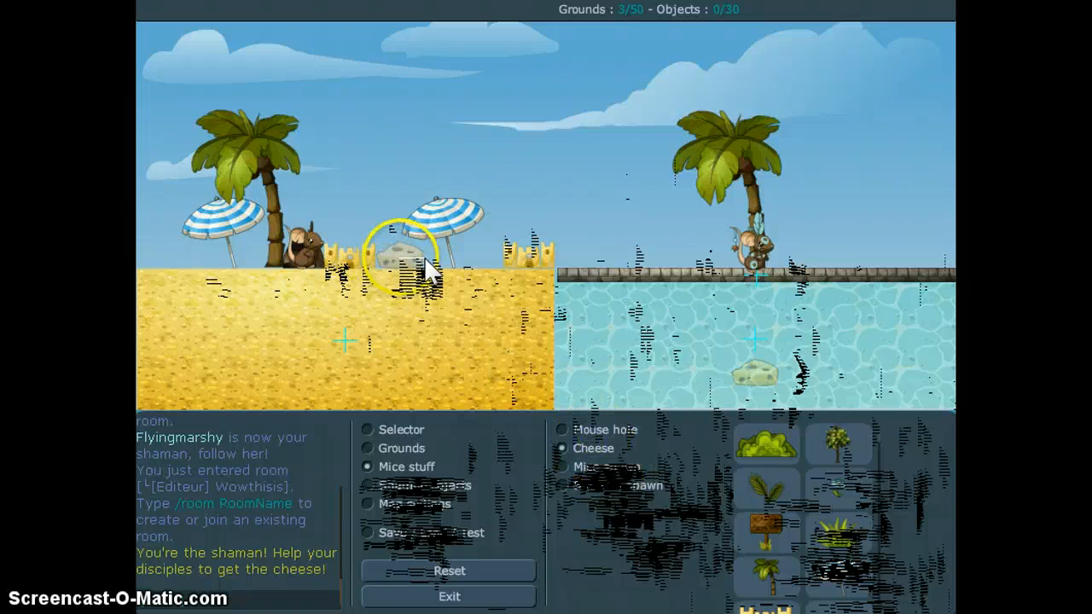
pyautogui.click(406, 256)
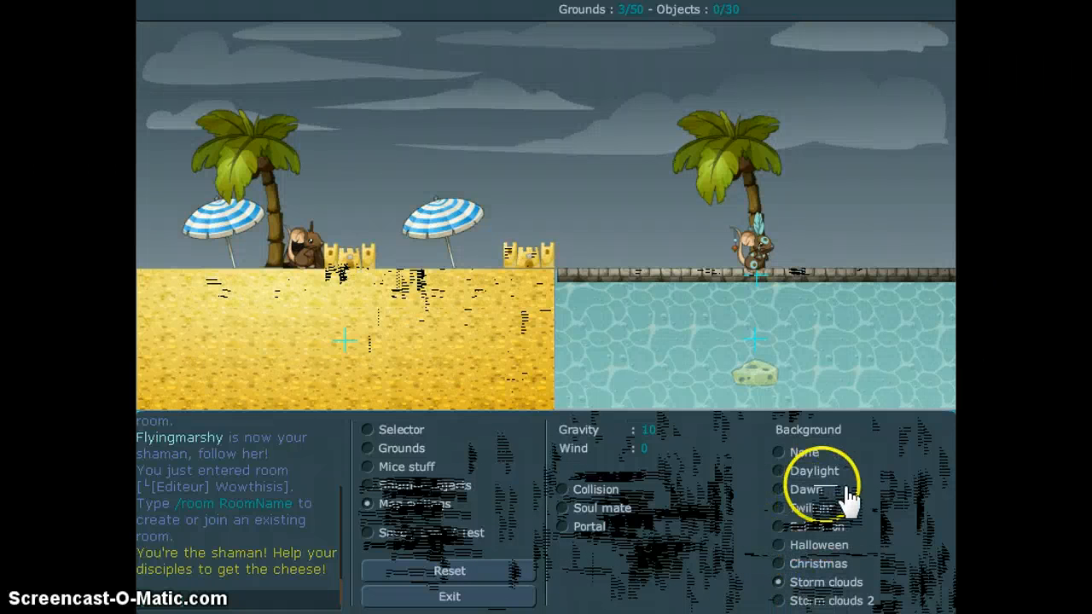
# Switch the background from storm clouds back to Daylight and return to the Grounds list.
pyautogui.click(779, 471)
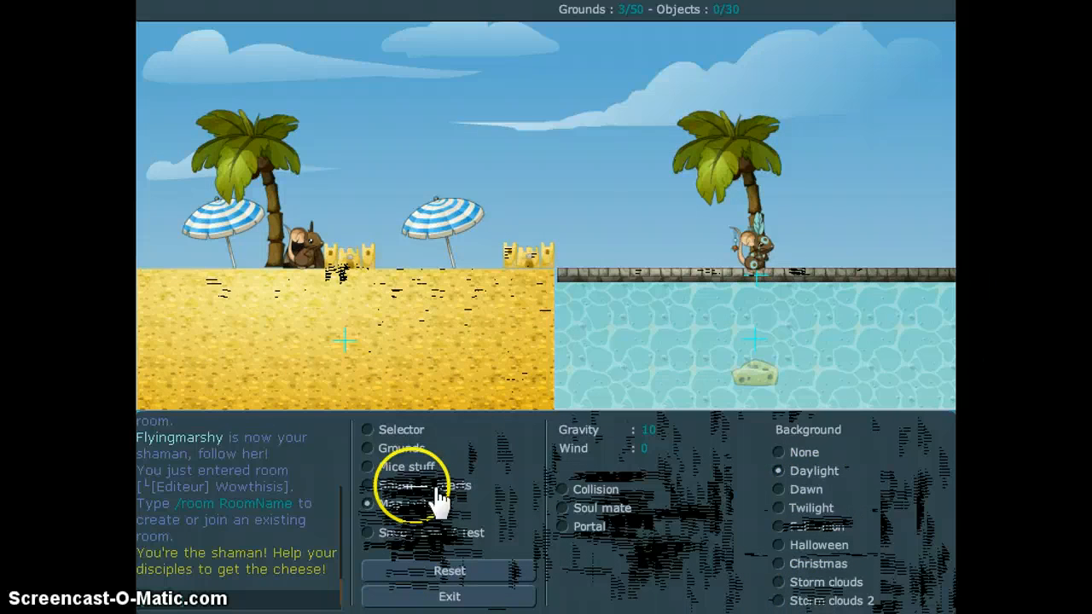
pyautogui.click(367, 447)
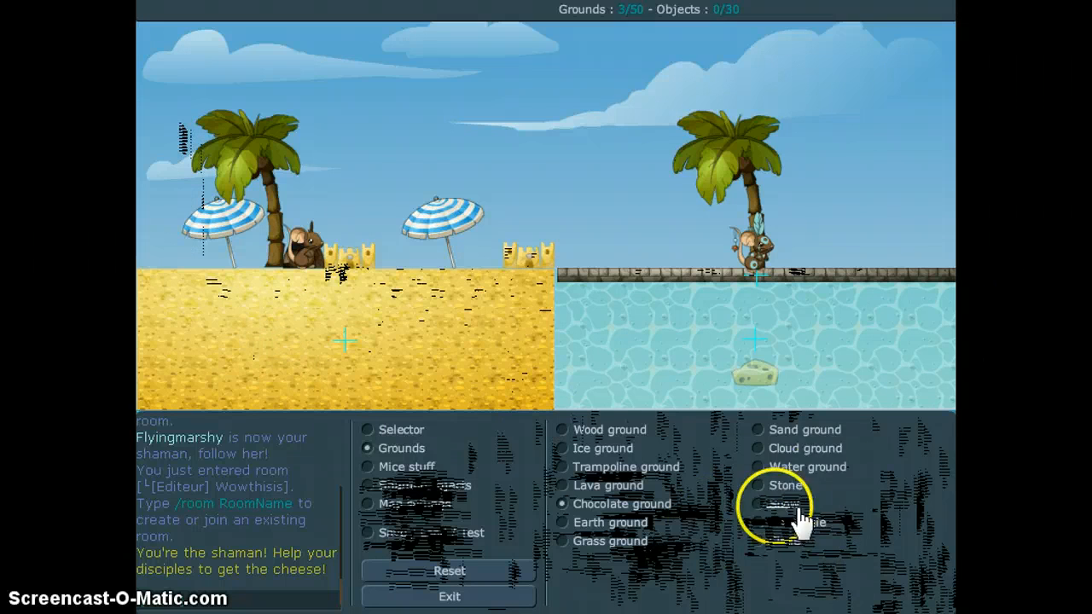
# Add a tall water column and a wooden post at the map's left edge.
pyautogui.click(757, 467)
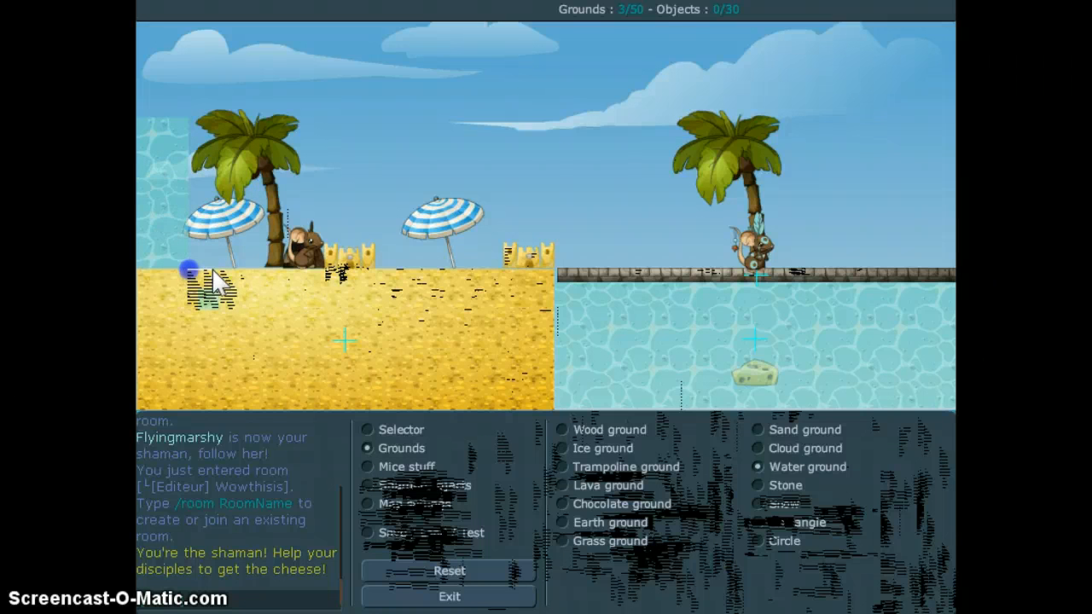
pyautogui.click(190, 271)
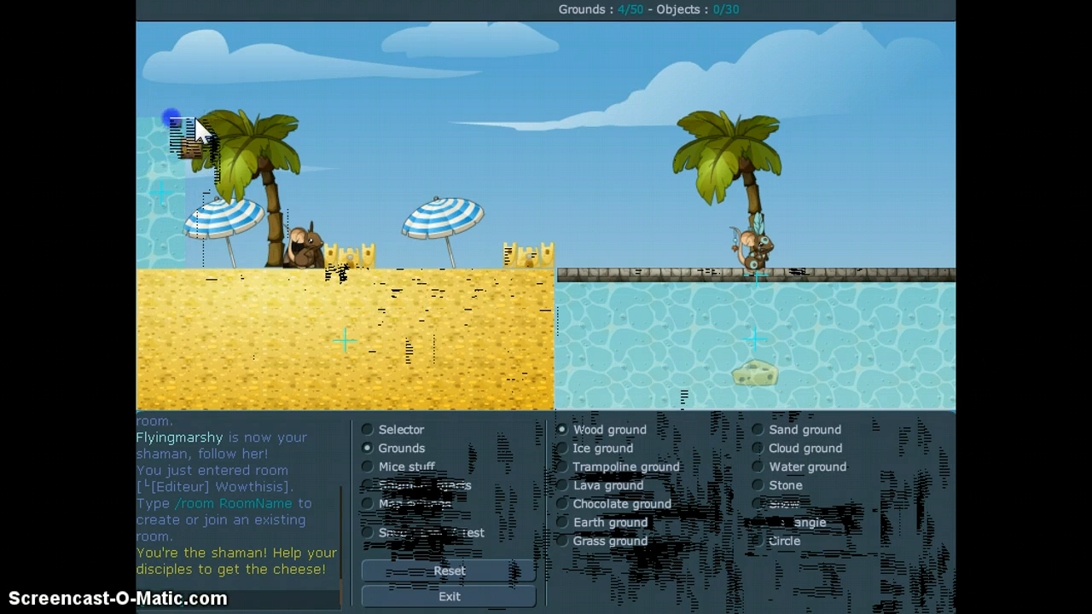
pyautogui.moveTo(179, 123); pyautogui.dragTo(202, 286)
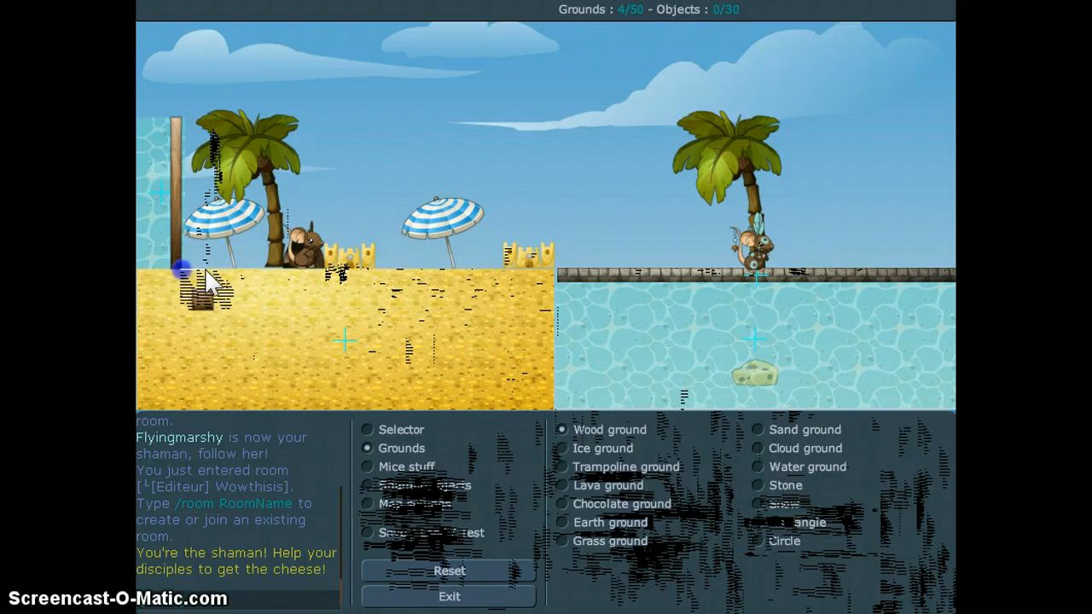
pyautogui.click(179, 287)
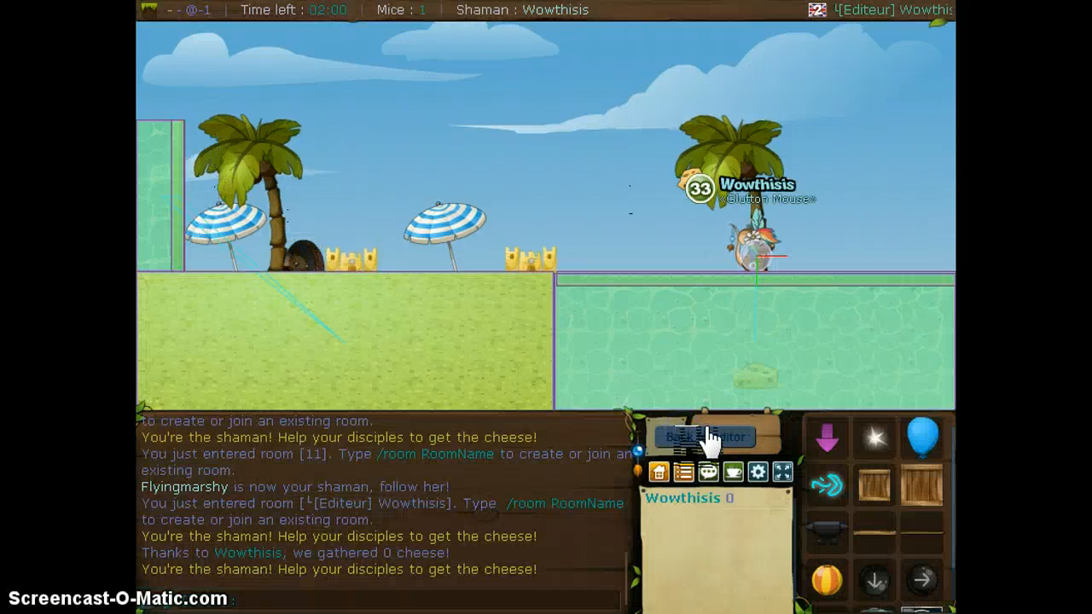
# Return from the test play to the editor and bring up Save / Load / Test.
pyautogui.click(705, 436)
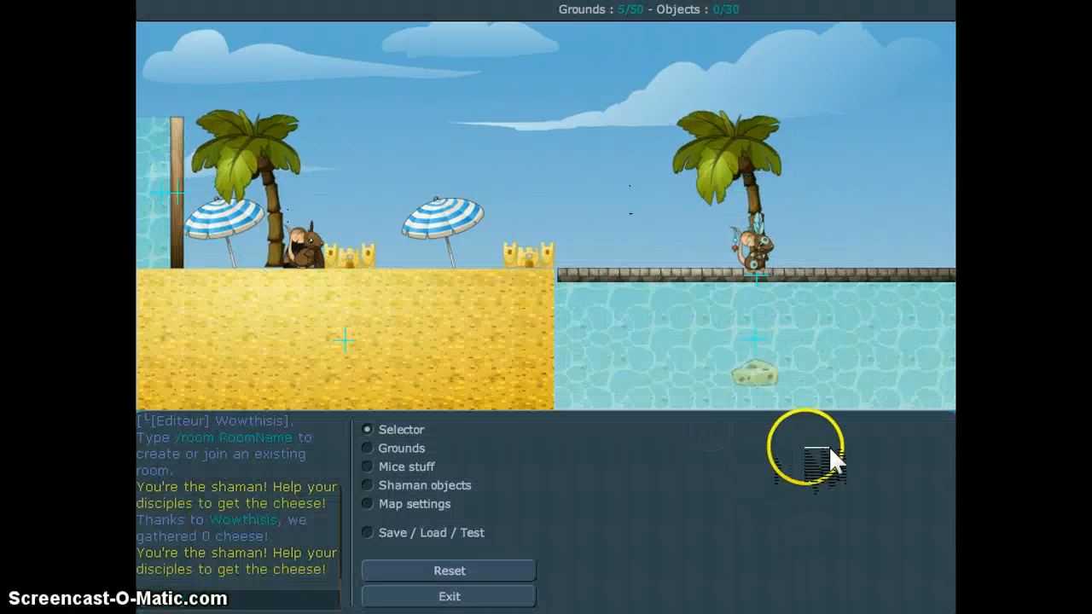
pyautogui.click(367, 533)
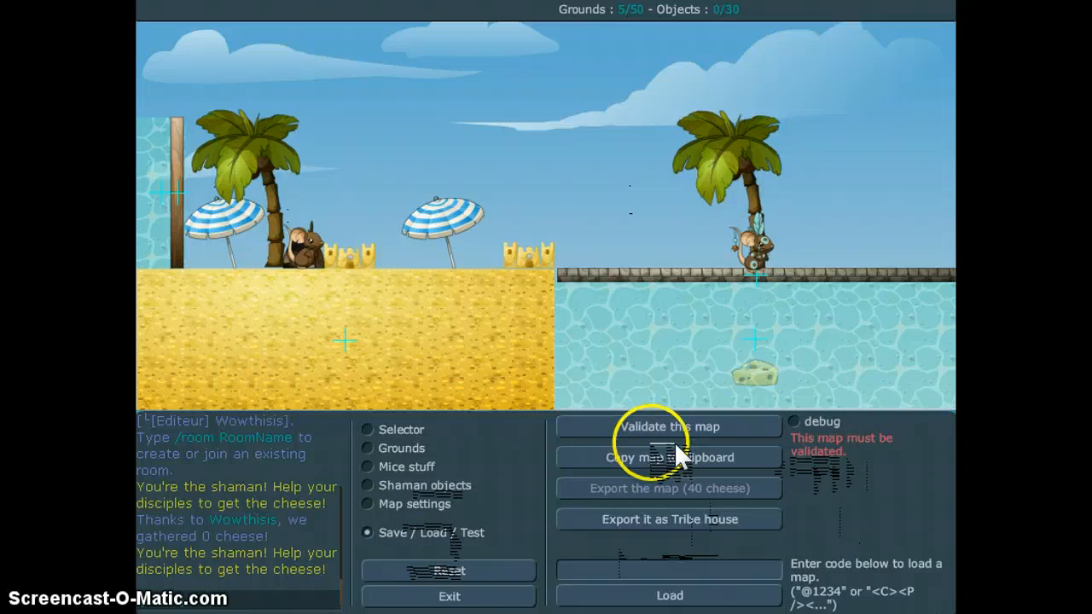
# Start the validation play-through of the beach map.
pyautogui.click(669, 427)
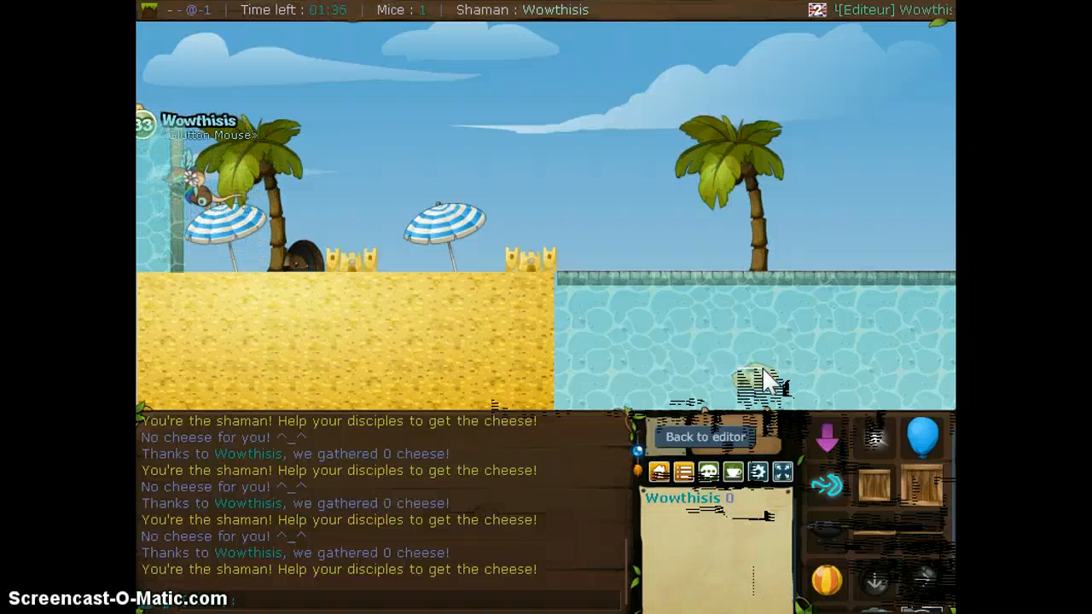
# Return to the editor and attempt Export it as Tribe house, refused for needing 1000 cheeses.
pyautogui.click(705, 437)
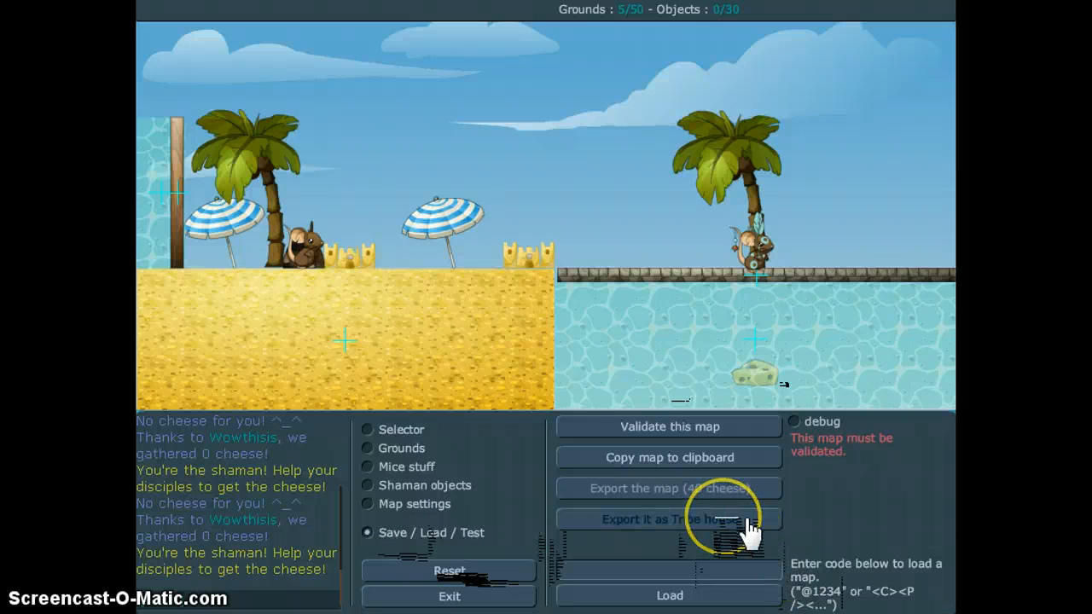
pyautogui.click(668, 519)
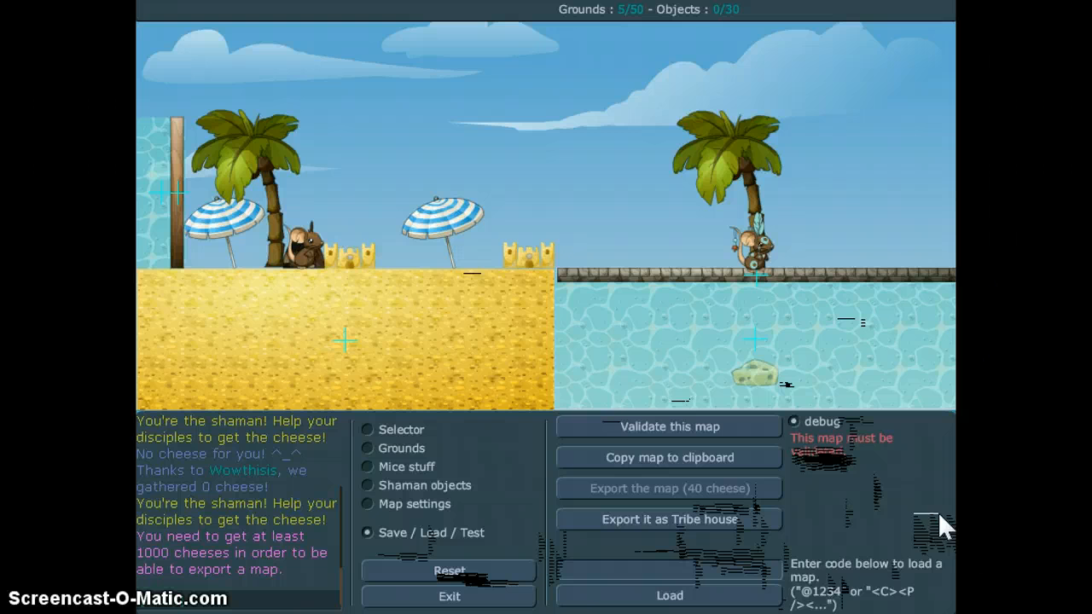
pyautogui.click(625, 570)
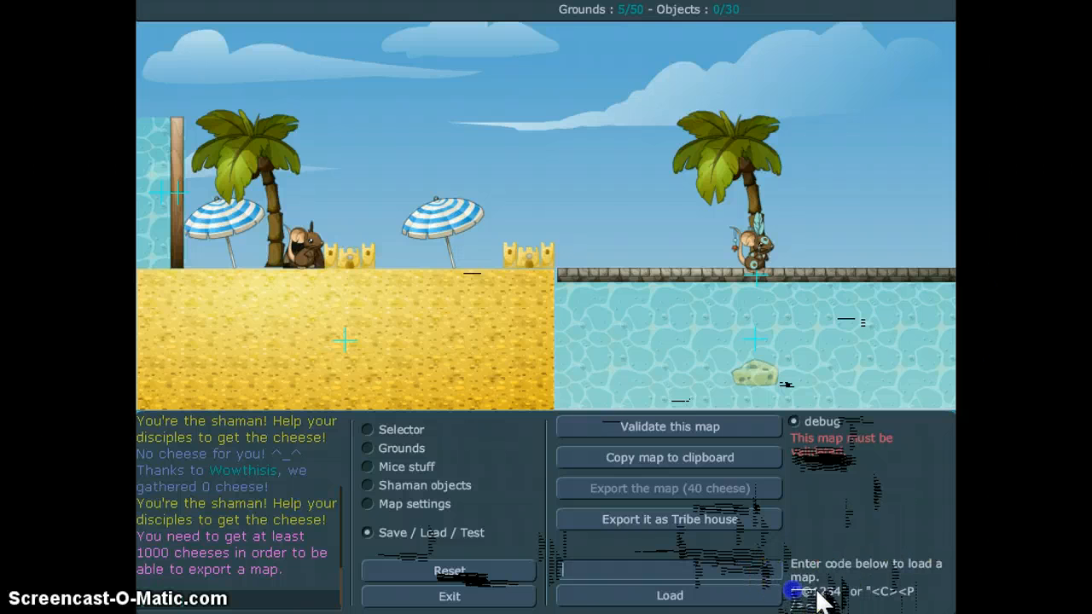
pyautogui.rightClick(819, 593)
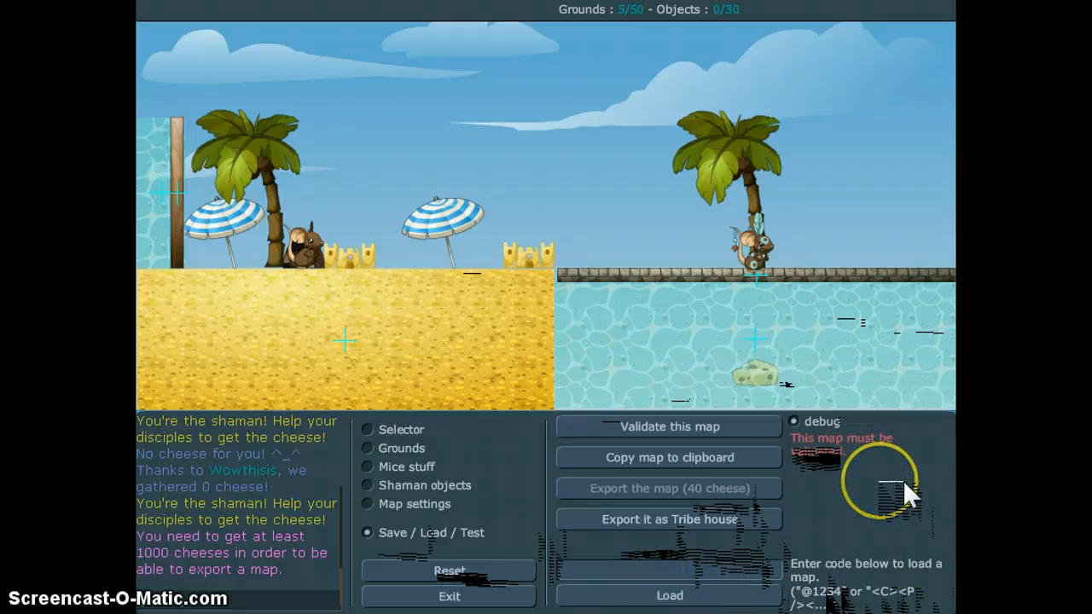
pyautogui.click(623, 570)
pyautogui.write('("')
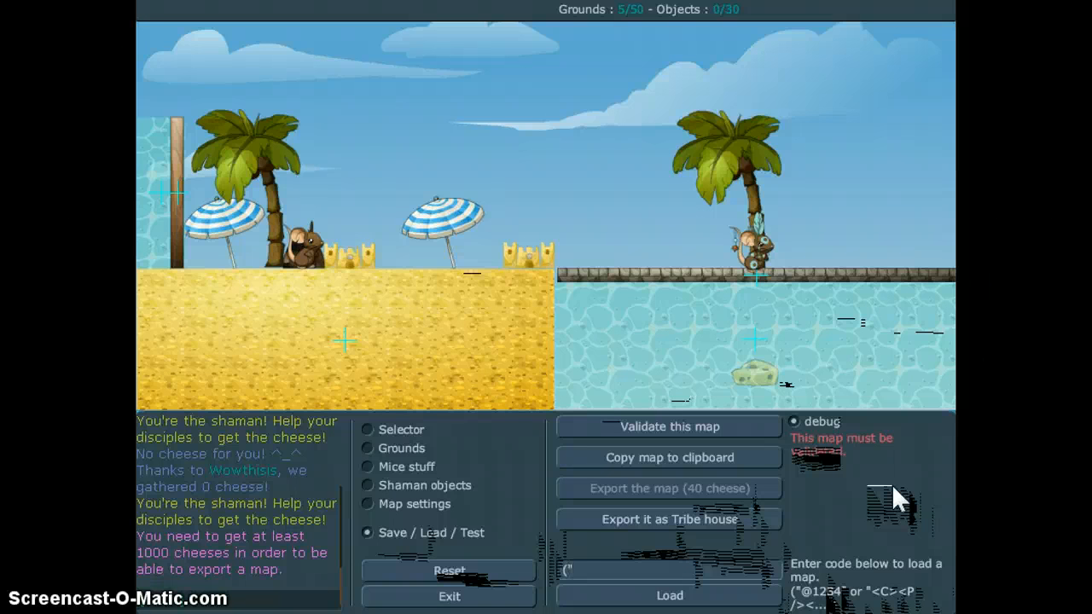
pyautogui.write('@')
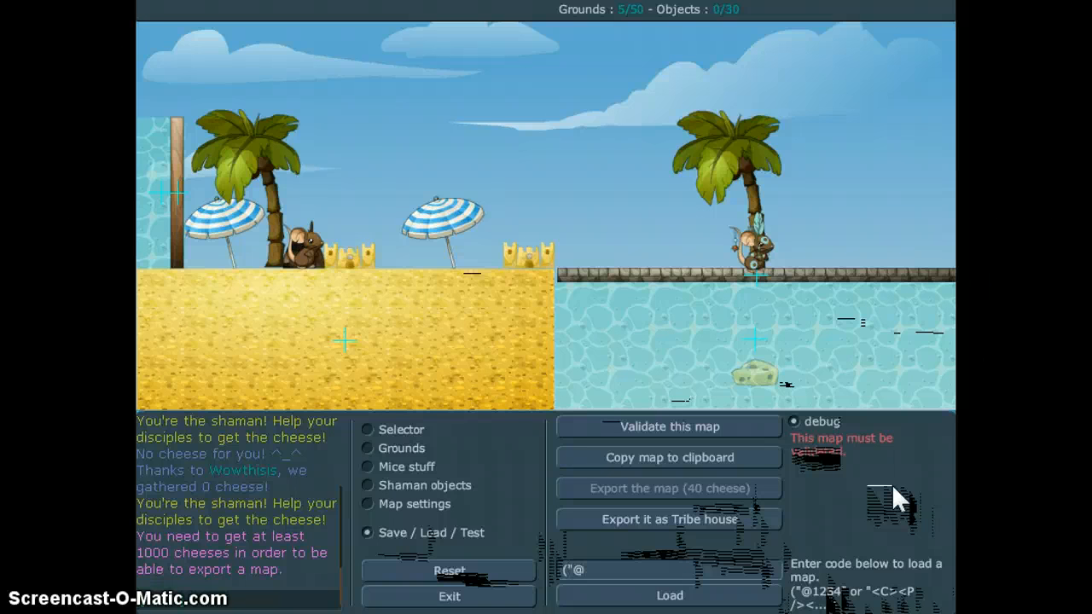
pyautogui.write('123')
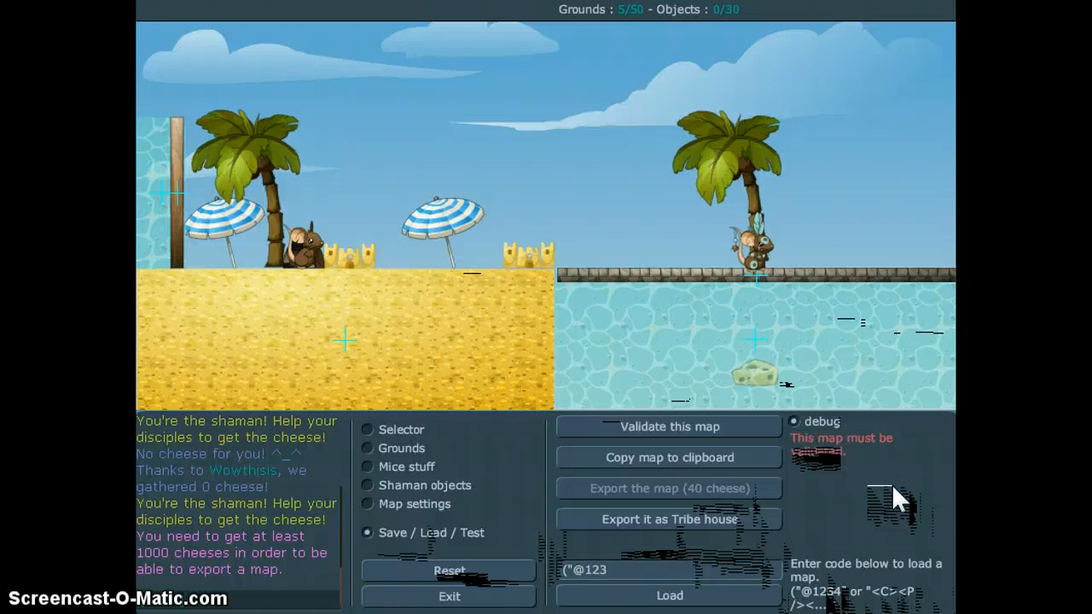
pyautogui.write('4')
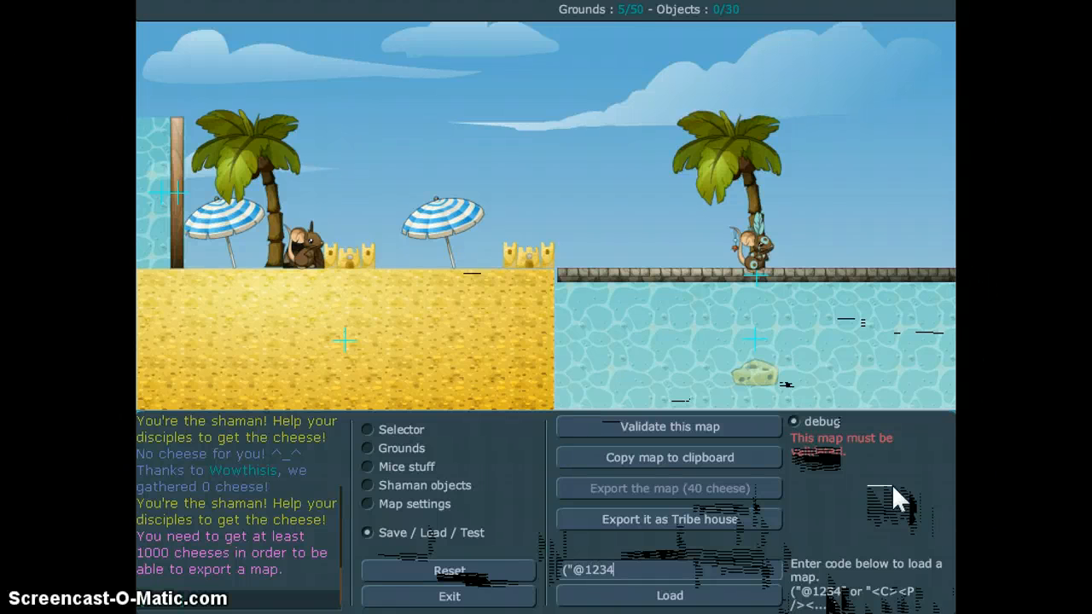
pyautogui.write('"')
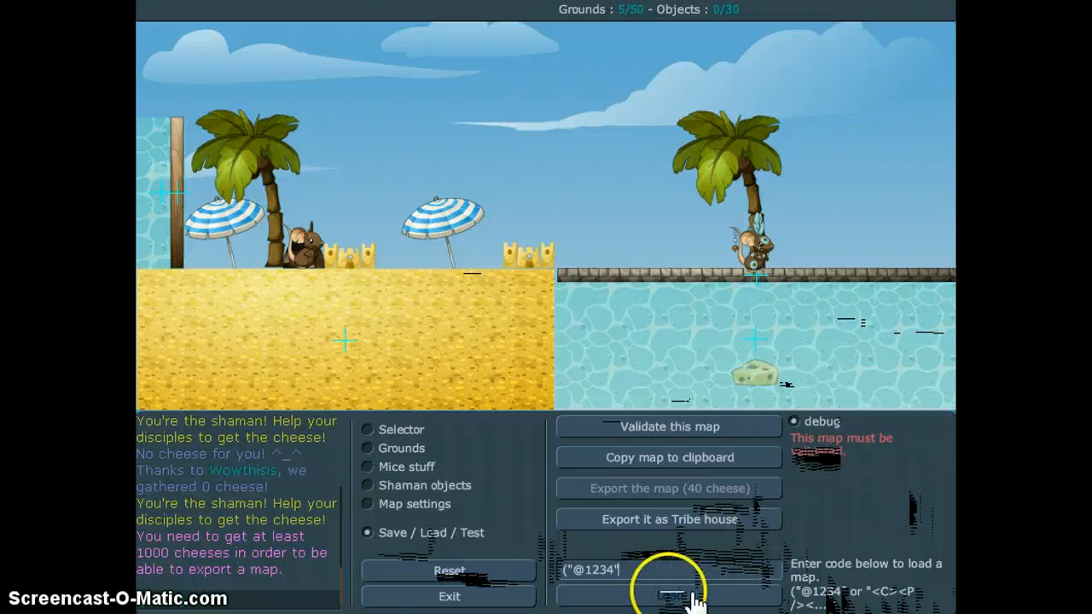
pyautogui.click(669, 594)
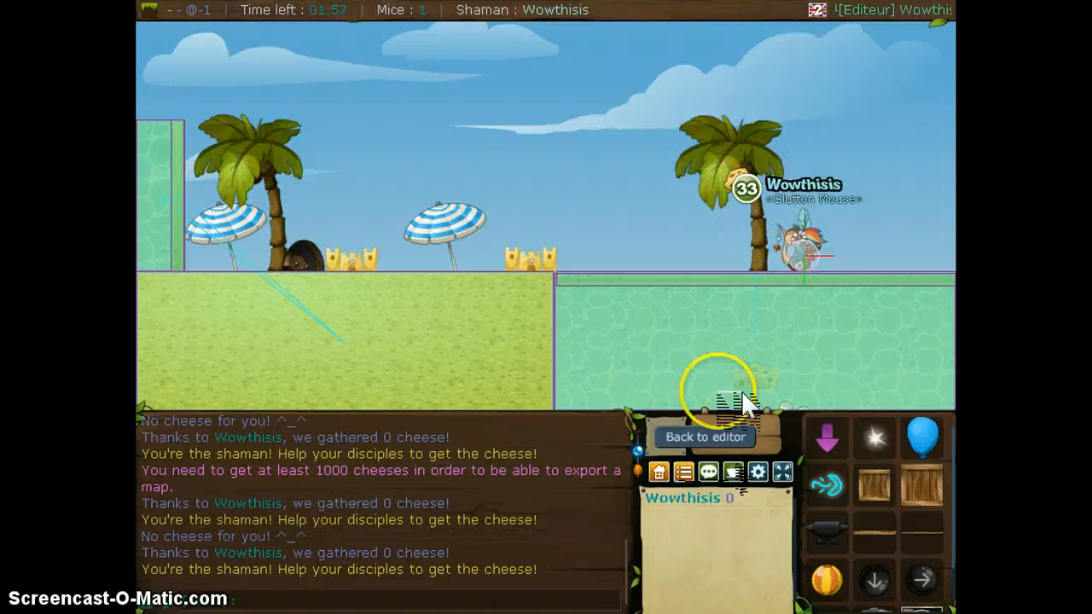
# Enter the beach map XML in the load field and validate it to begin a test round.
pyautogui.click(703, 437)
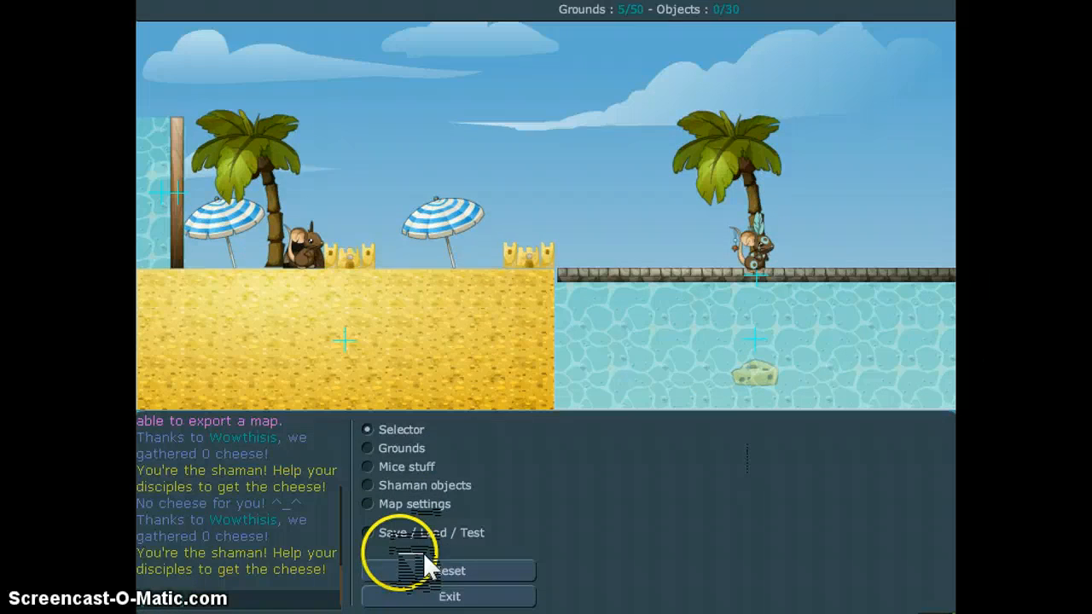
pyautogui.click(367, 532)
pyautogui.write('"<')
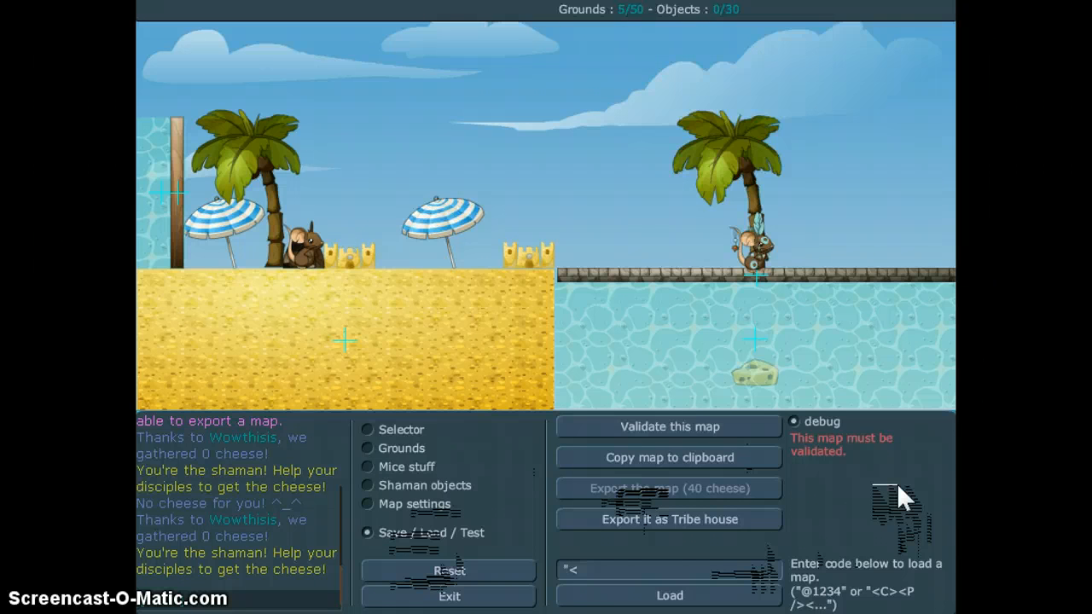
pyautogui.write('C>')
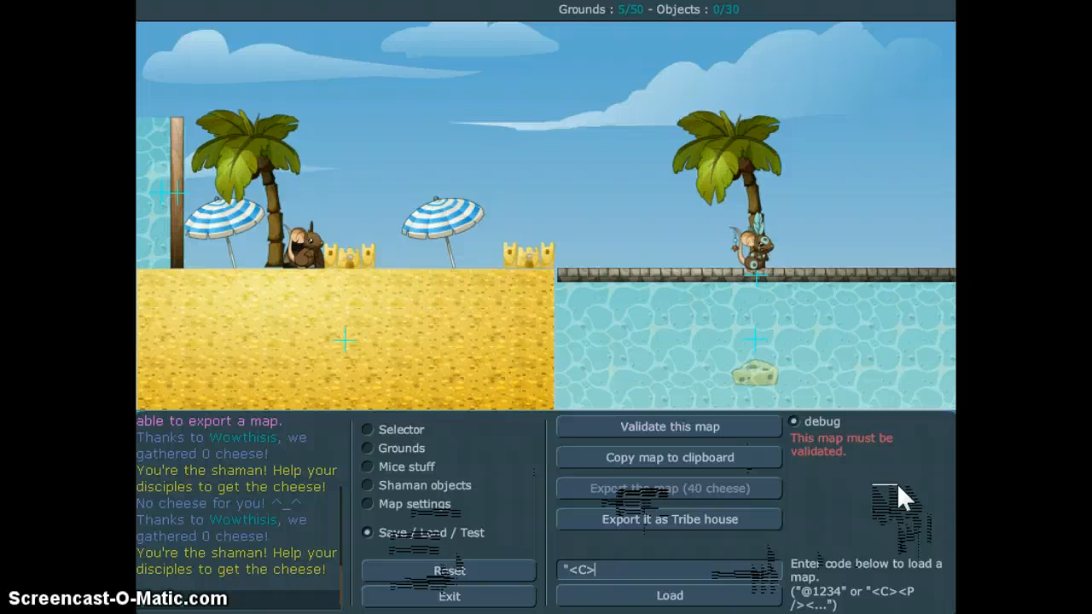
pyautogui.write('<')
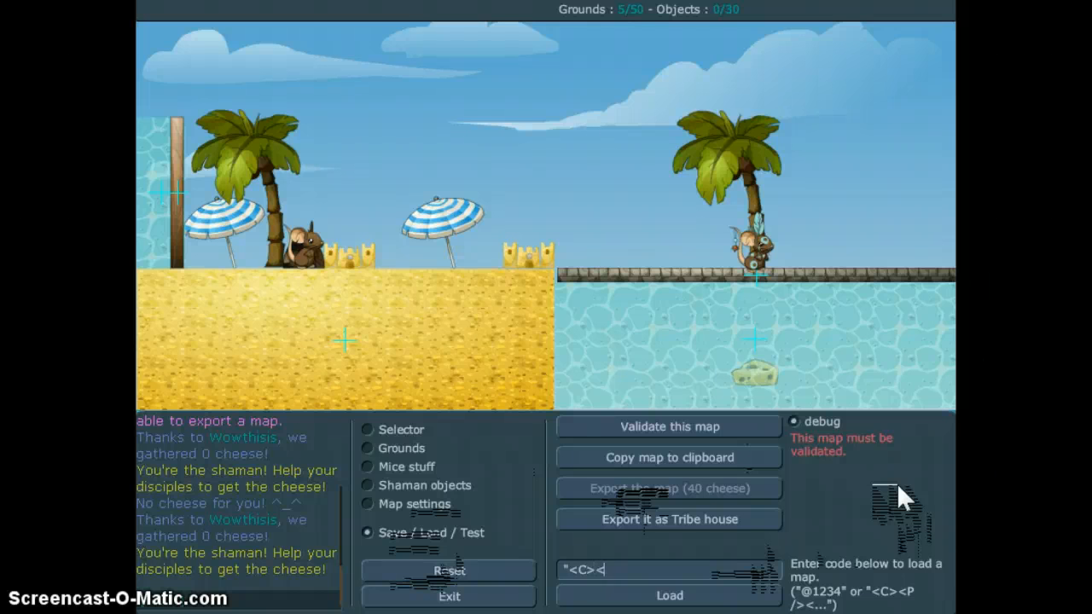
pyautogui.write('P')
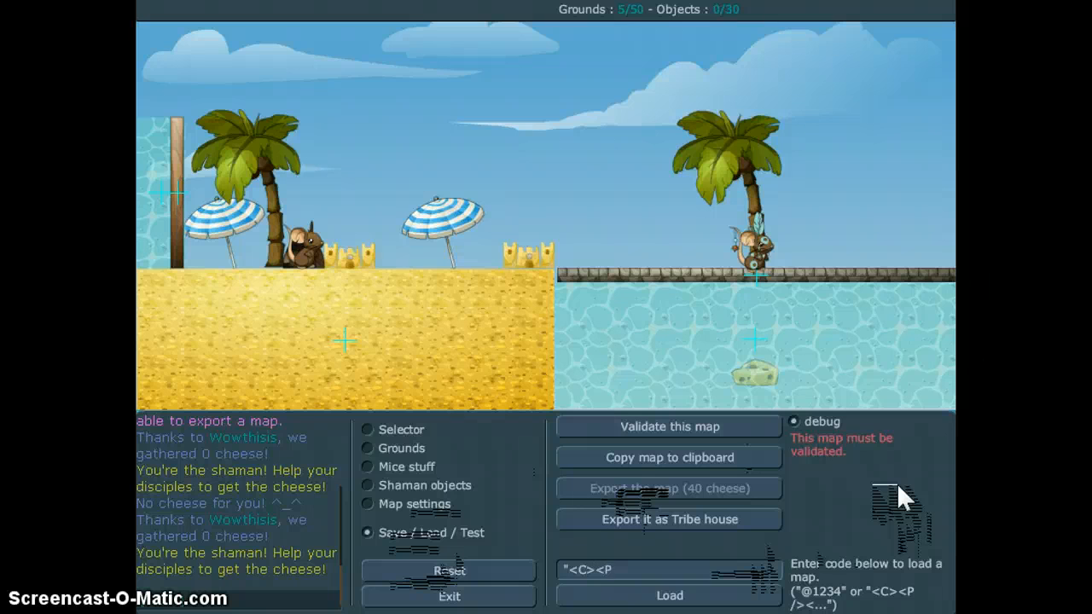
pyautogui.write('/')
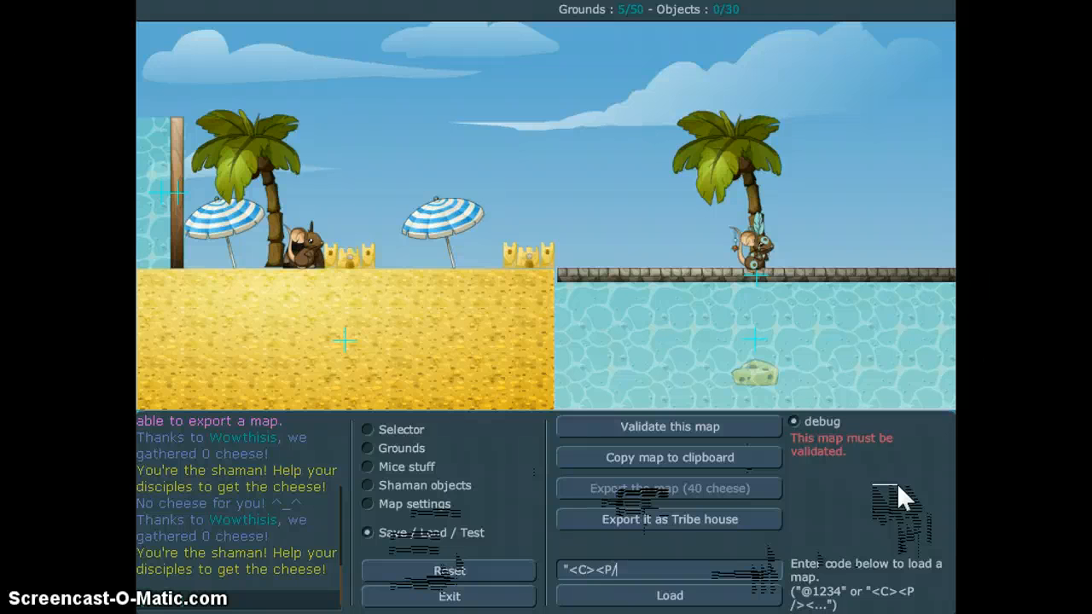
pyautogui.write('<>')
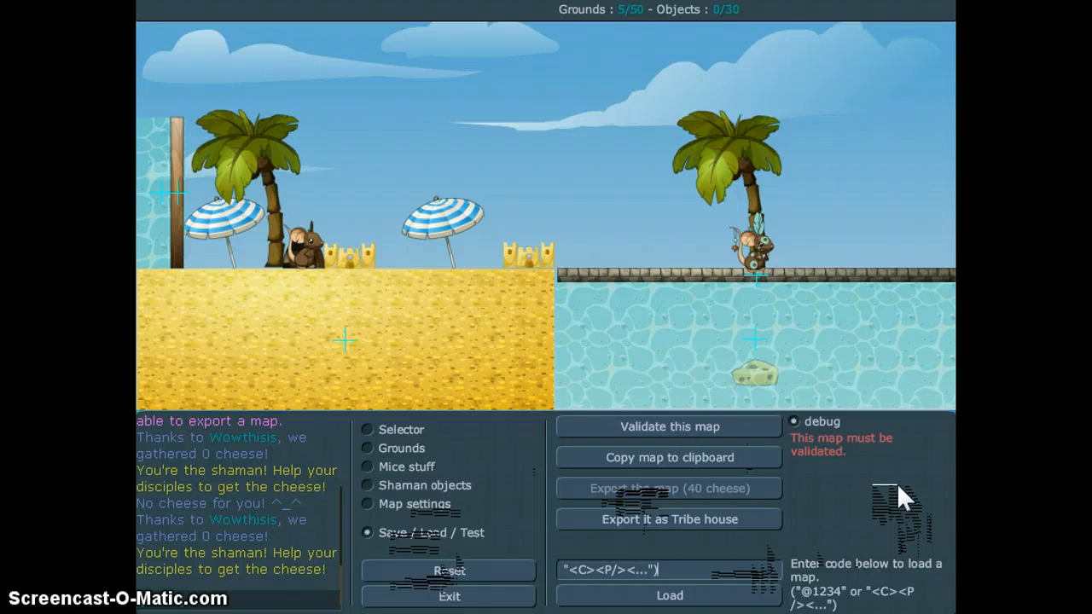
pyautogui.click(669, 595)
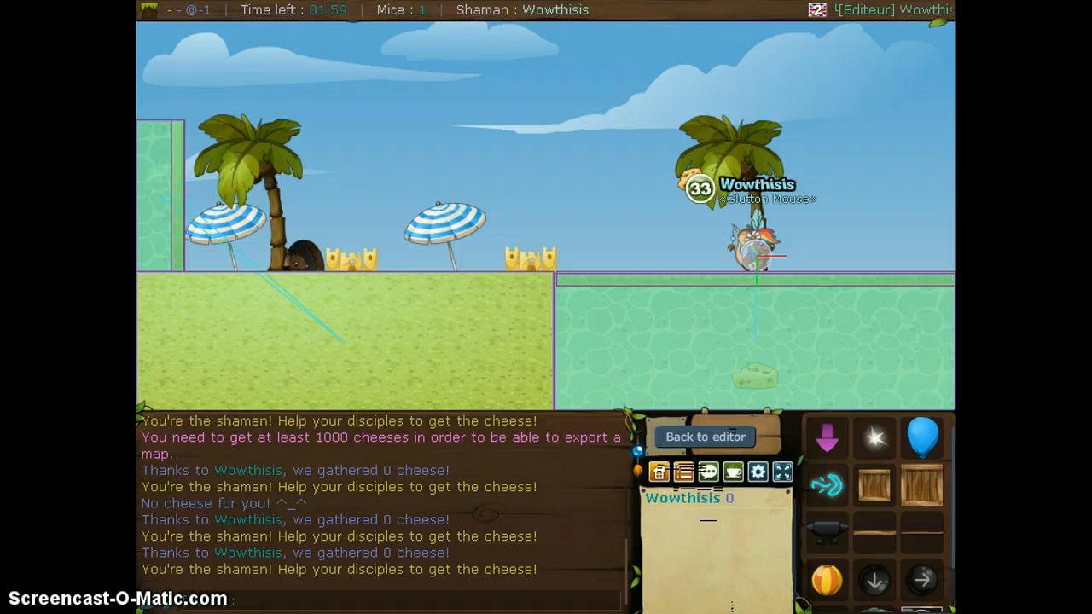
# Return via /r, then exit the editor and confirm to resume play in a public room.
pyautogui.write('/r')
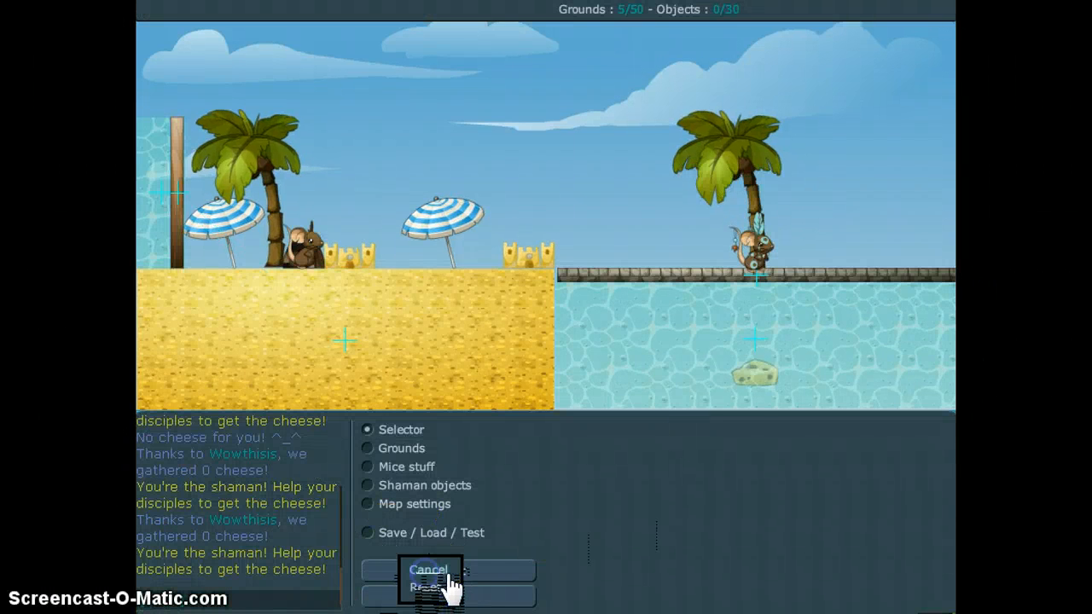
pyautogui.click(447, 587)
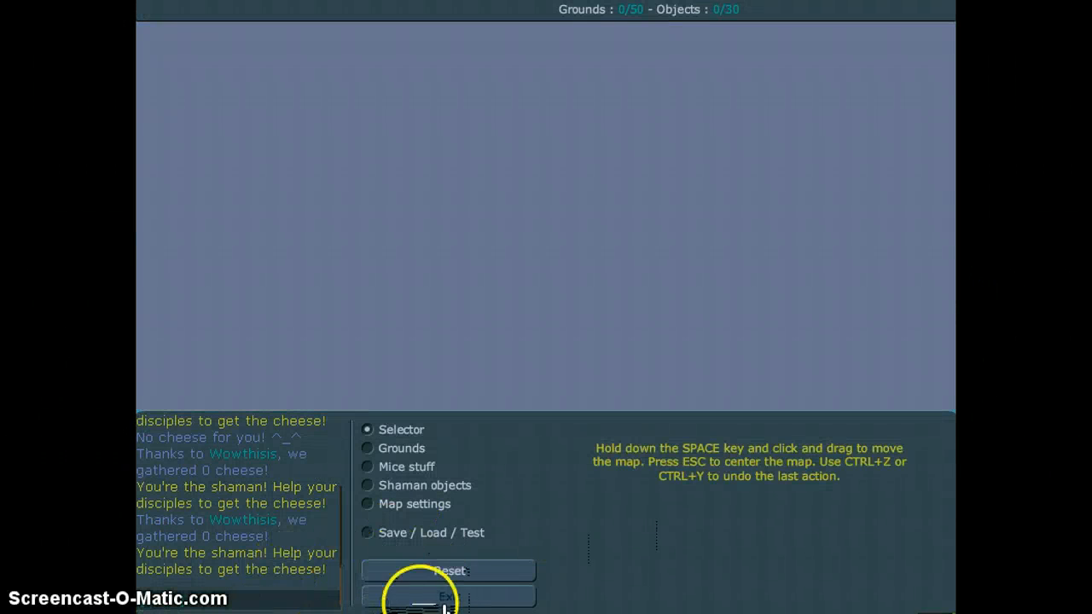
pyautogui.click(418, 595)
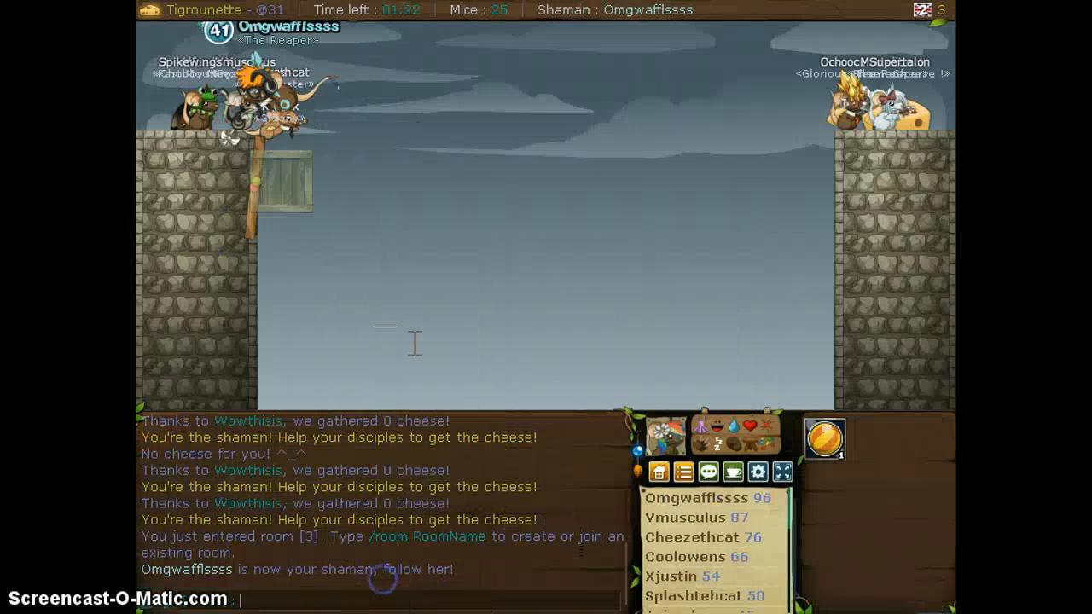
# Enter /room thisisyetstupidderp in chat to join that private room.
pyautogui.write('/room')
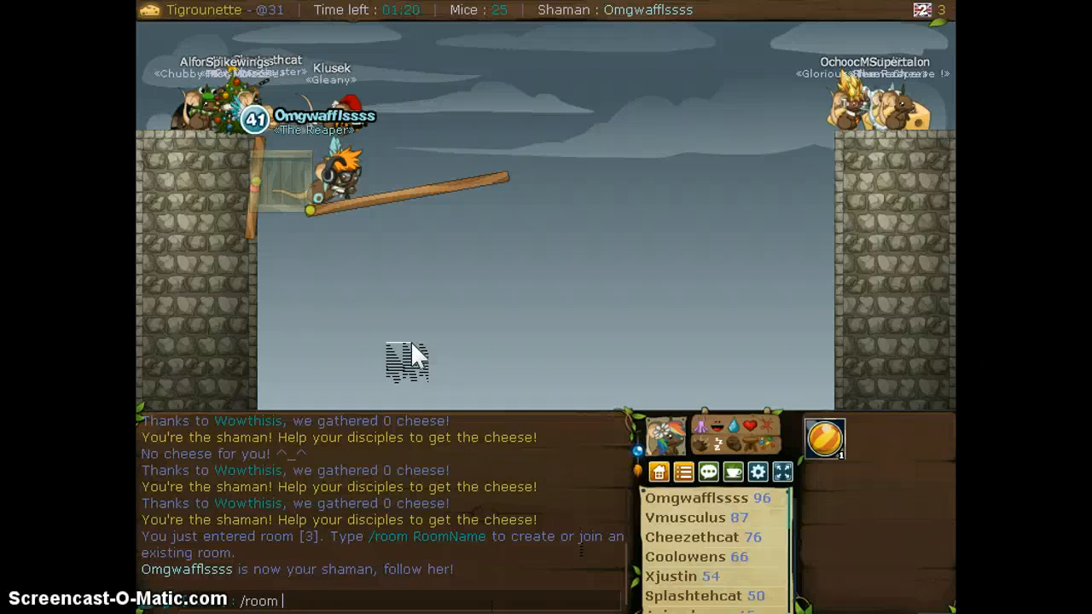
pyautogui.write('thisisye')
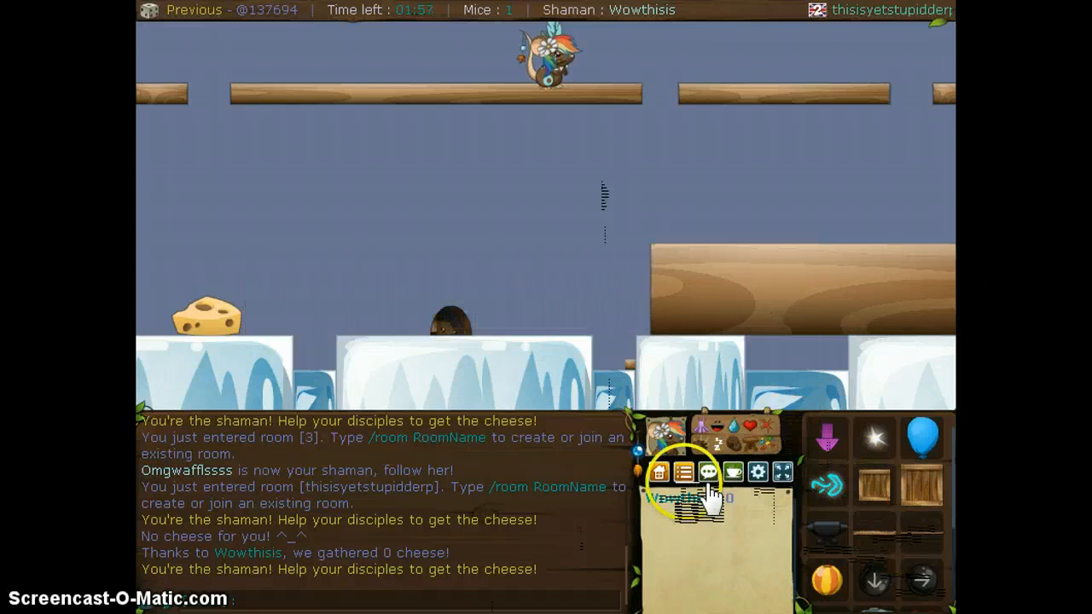
pyautogui.click(658, 471)
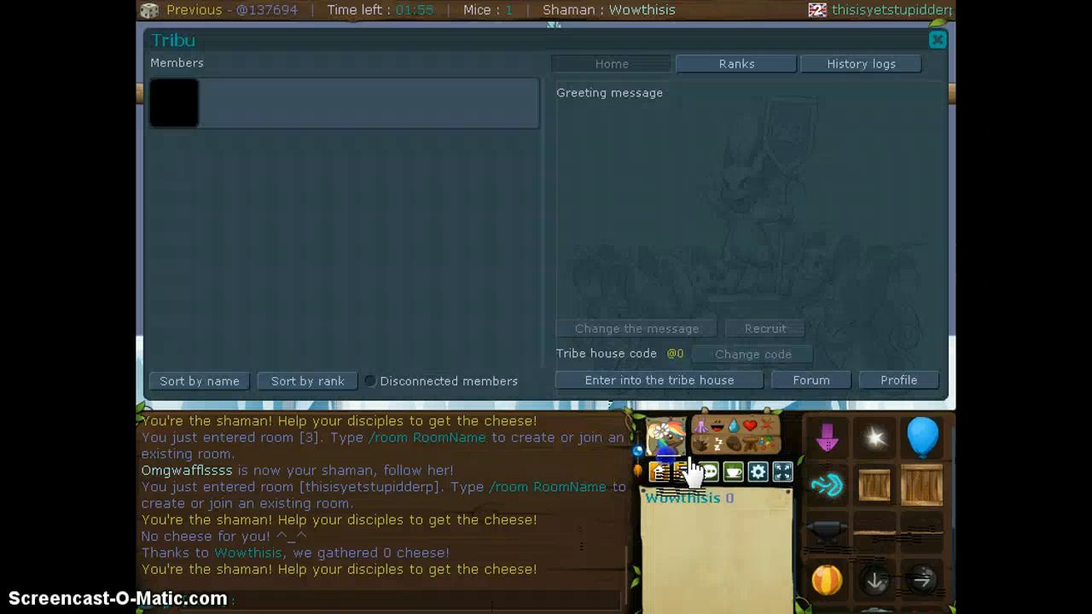
pyautogui.click(937, 40)
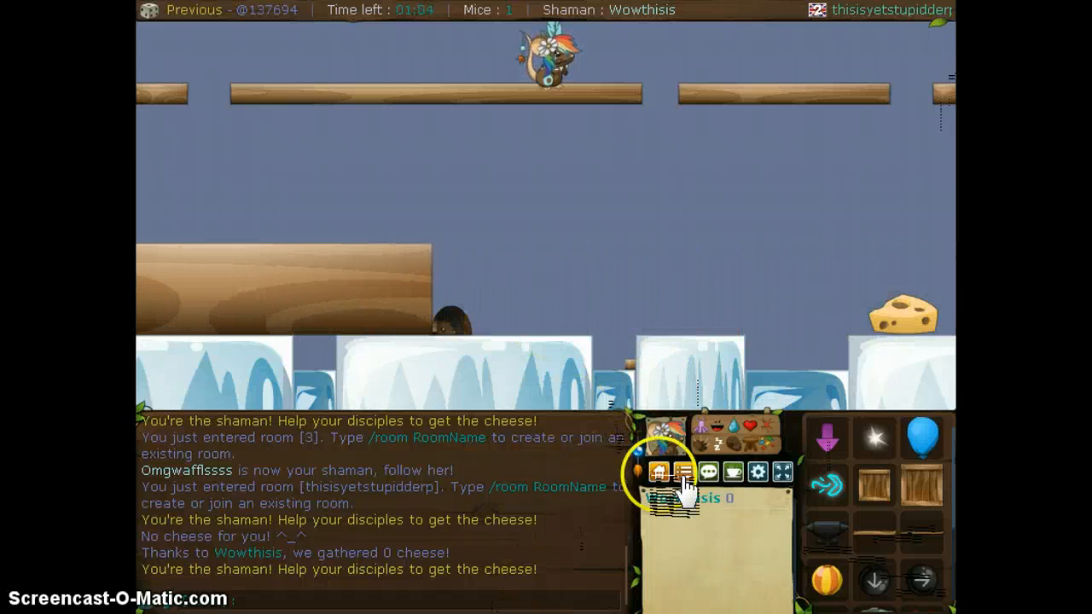
pyautogui.click(659, 471)
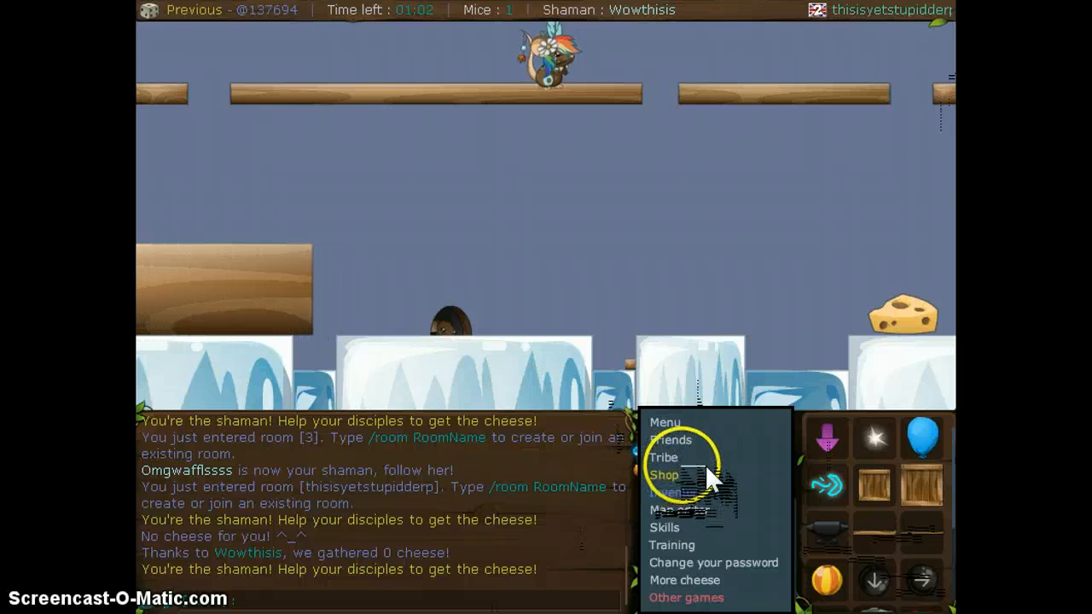
pyautogui.click(663, 458)
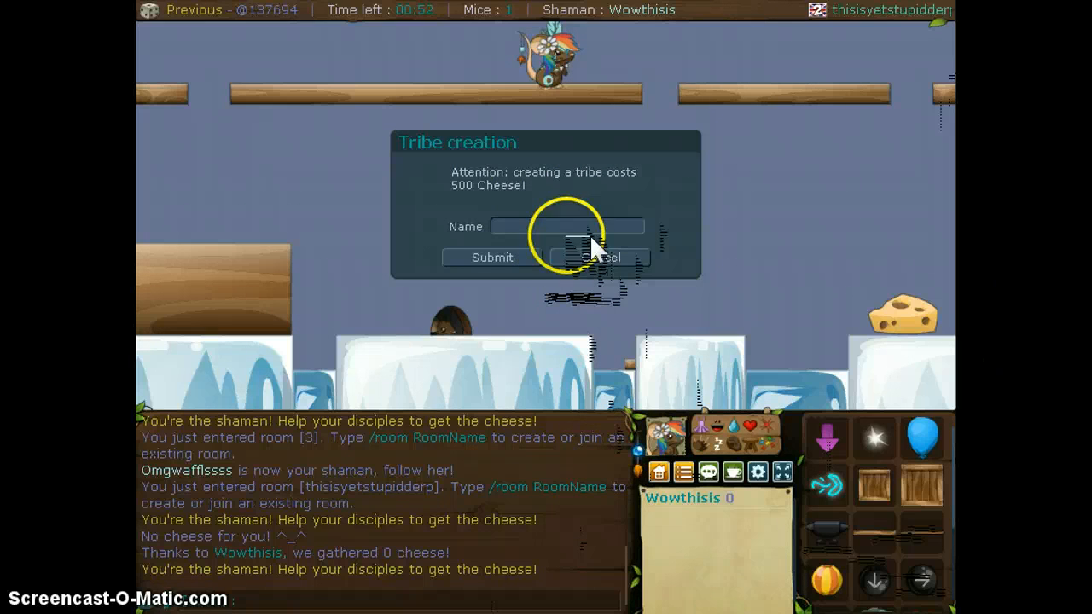
pyautogui.write('krmvq')
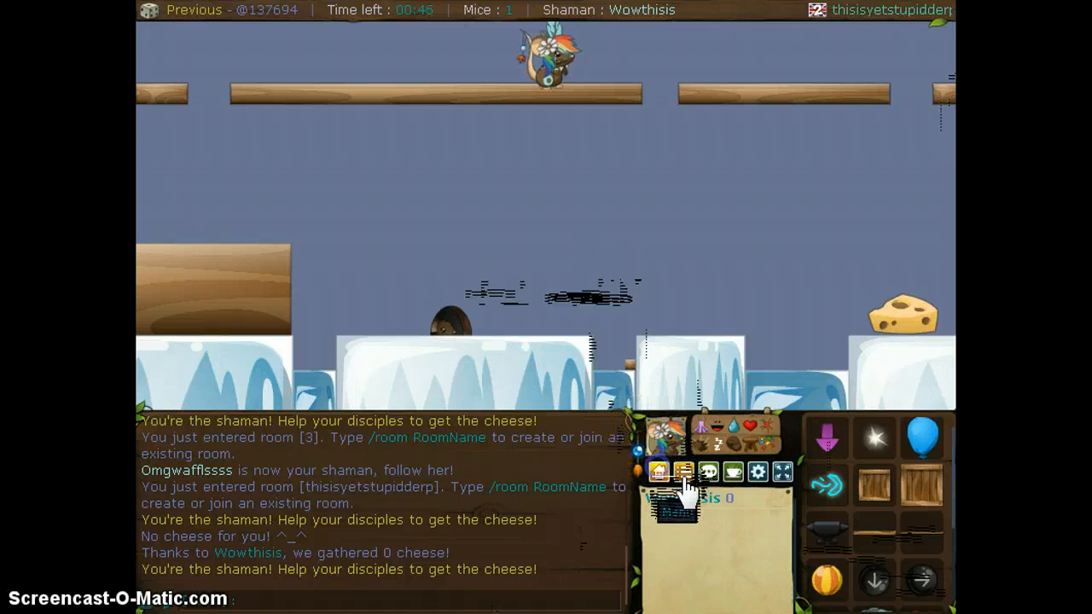
pyautogui.click(659, 471)
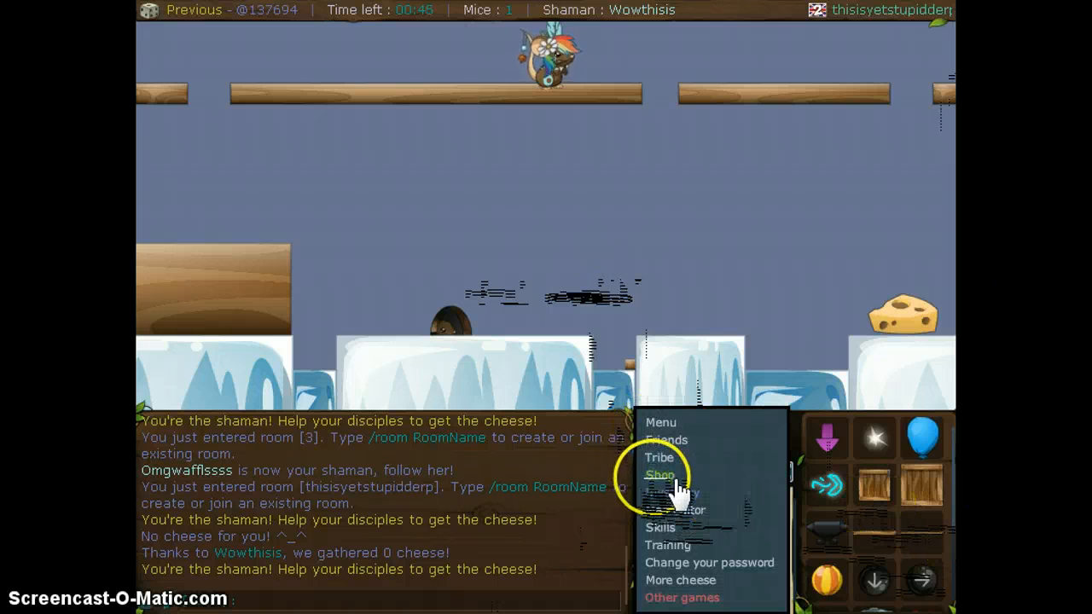
pyautogui.click(659, 474)
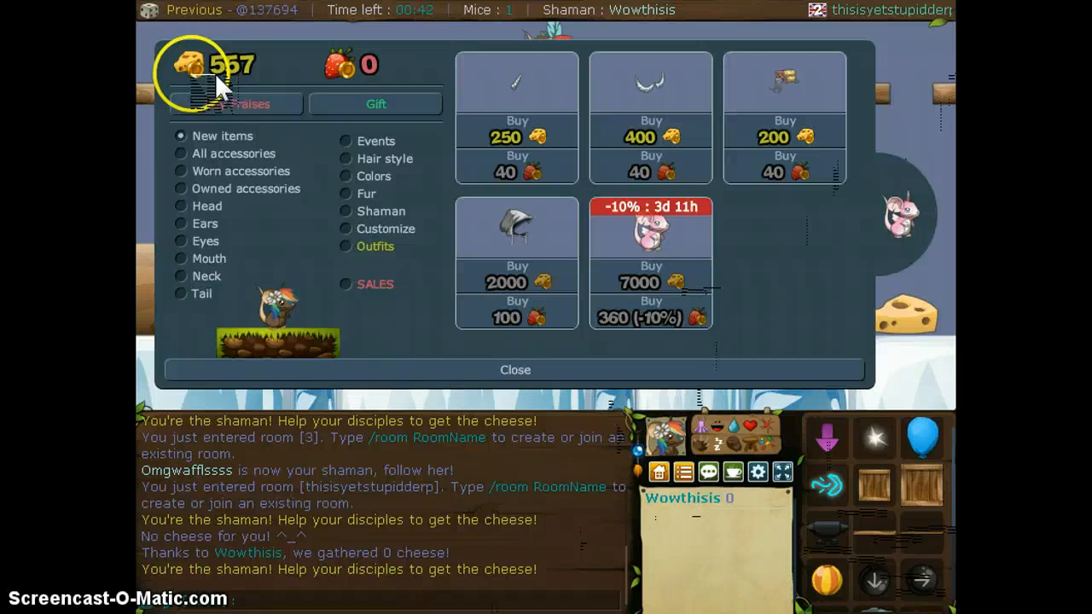
pyautogui.click(516, 368)
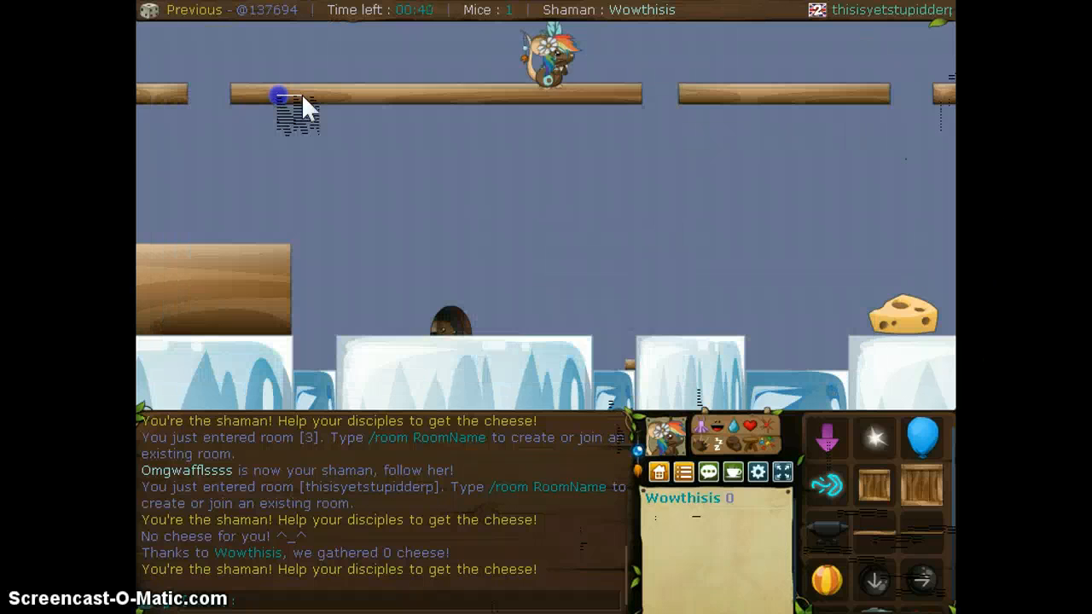